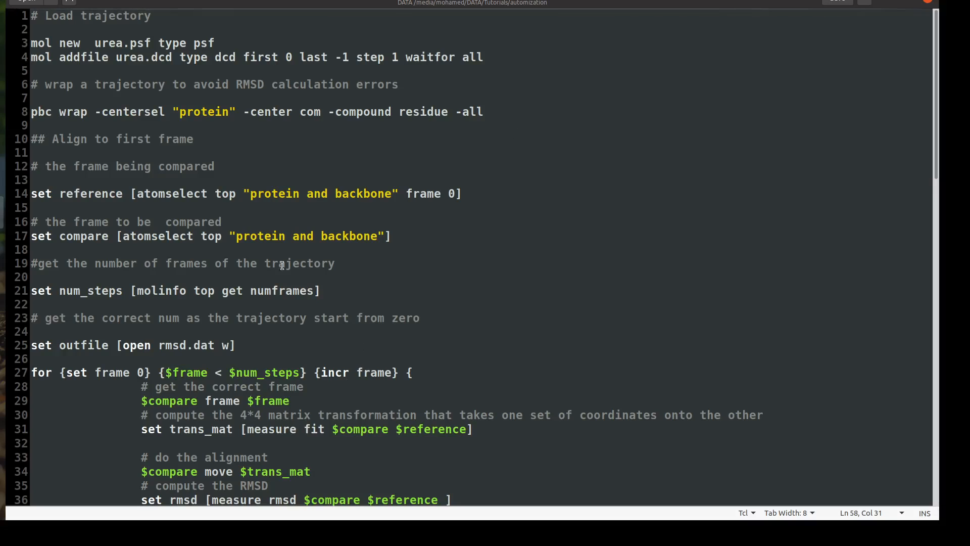
mouse_move(214, 109)
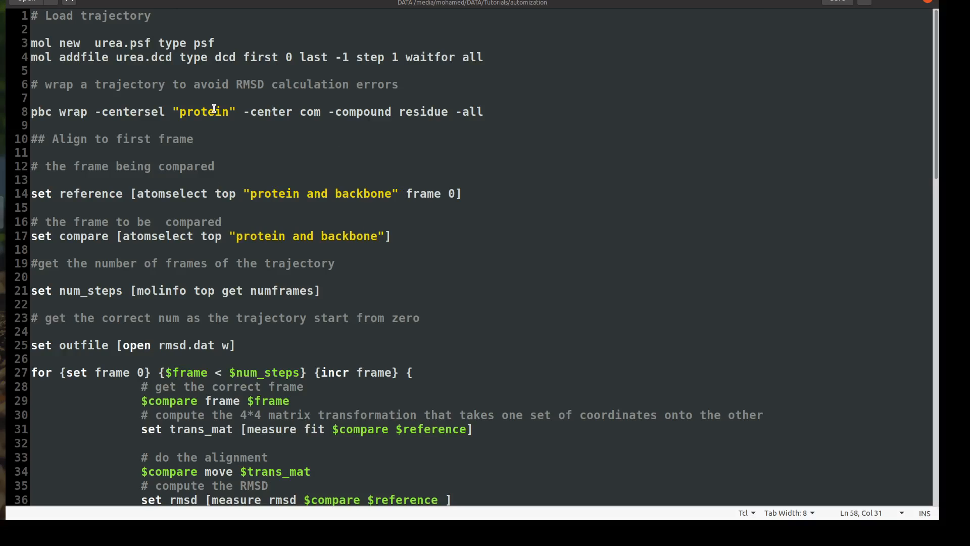
mouse_move(212, 134)
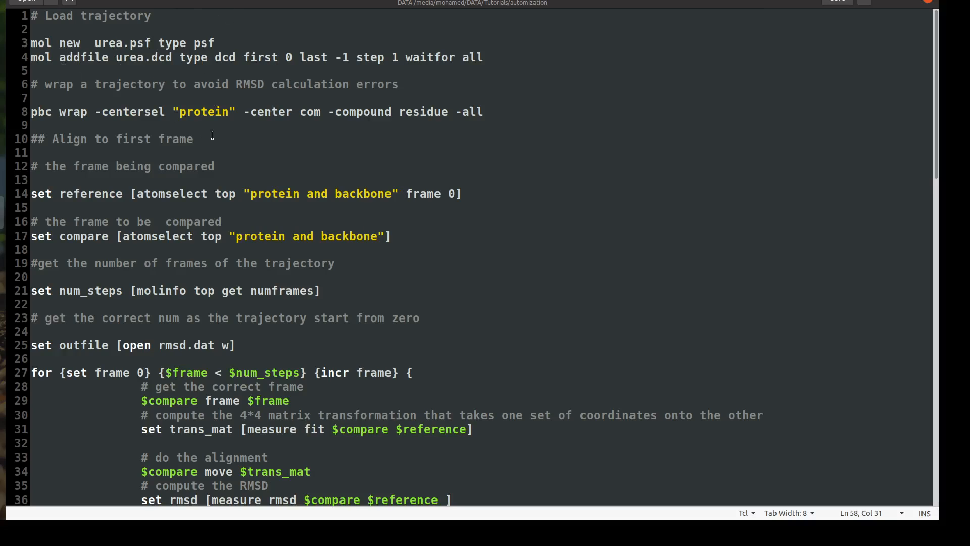
mouse_move(149, 166)
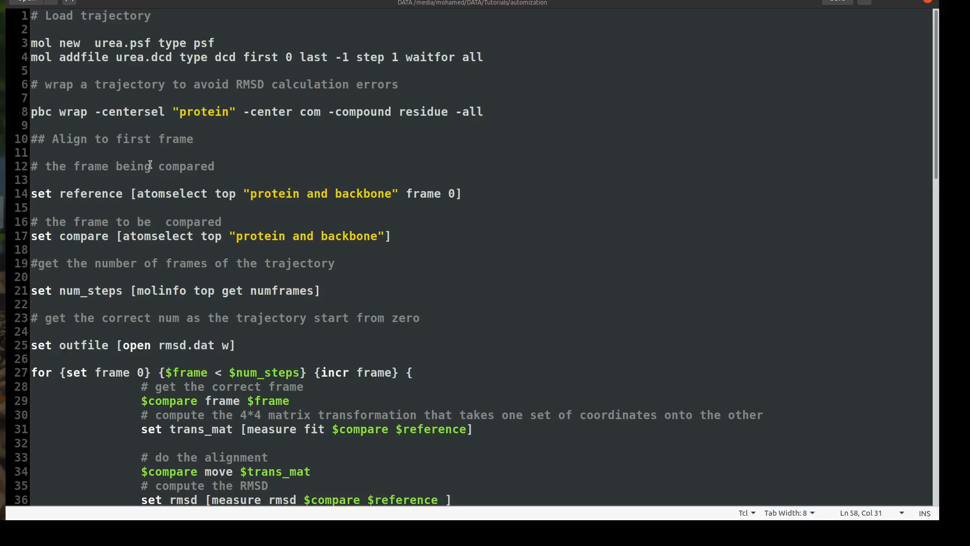
mouse_move(396, 274)
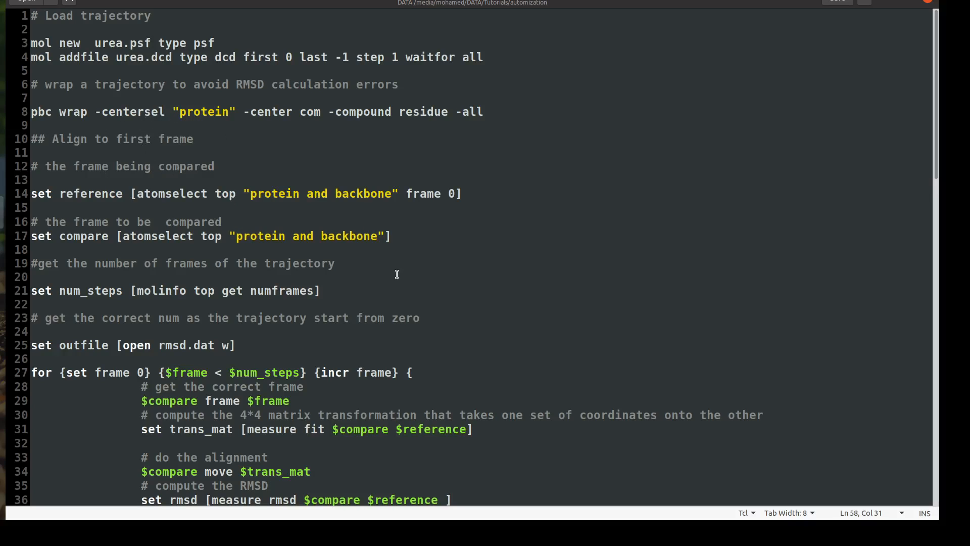
Scroll down through the Auto.tcl script reviewing its analysis sections
scroll(down, 3)
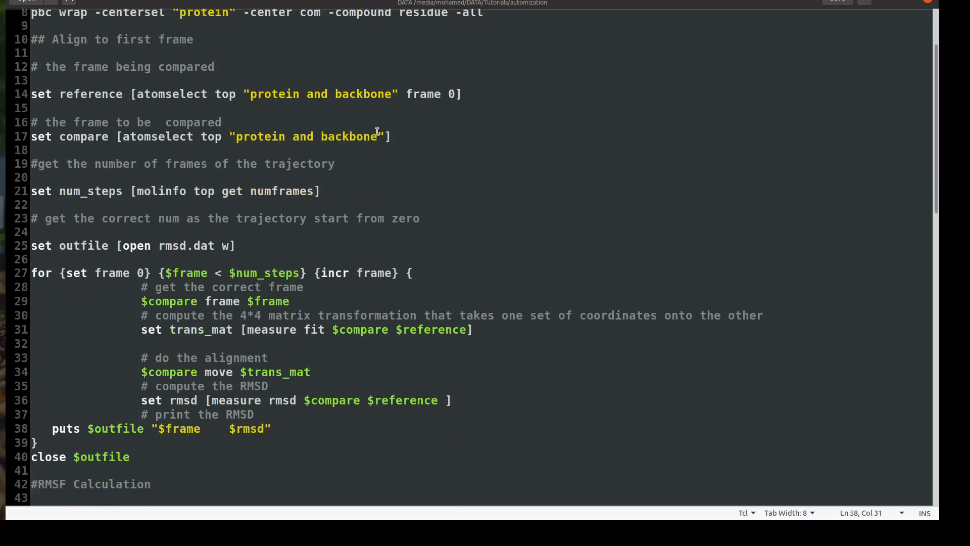
scroll(down, 3)
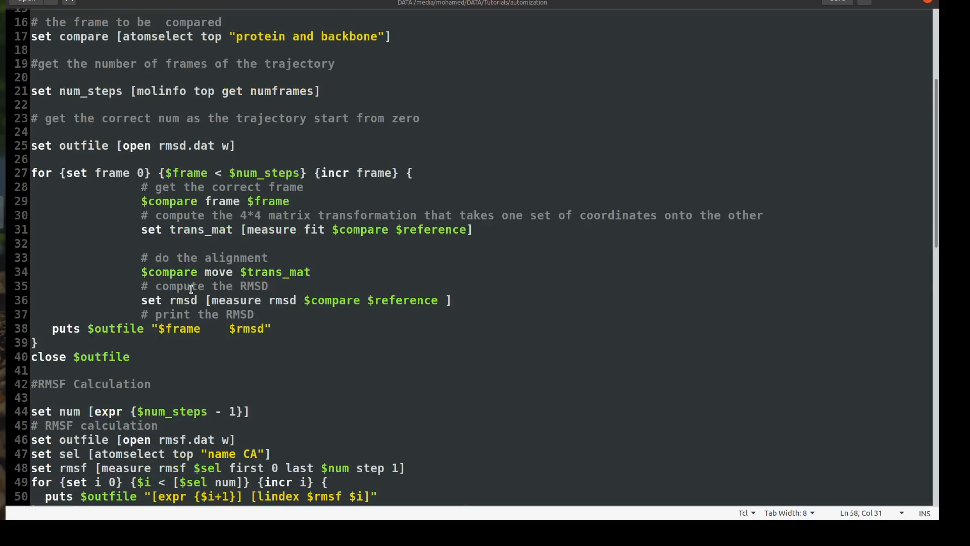
scroll(down, 3)
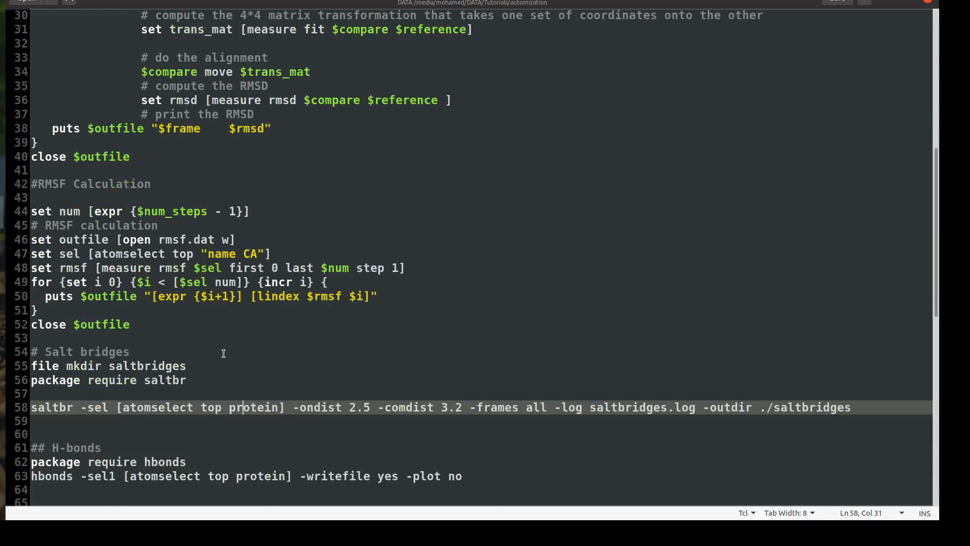
scroll(down, 3)
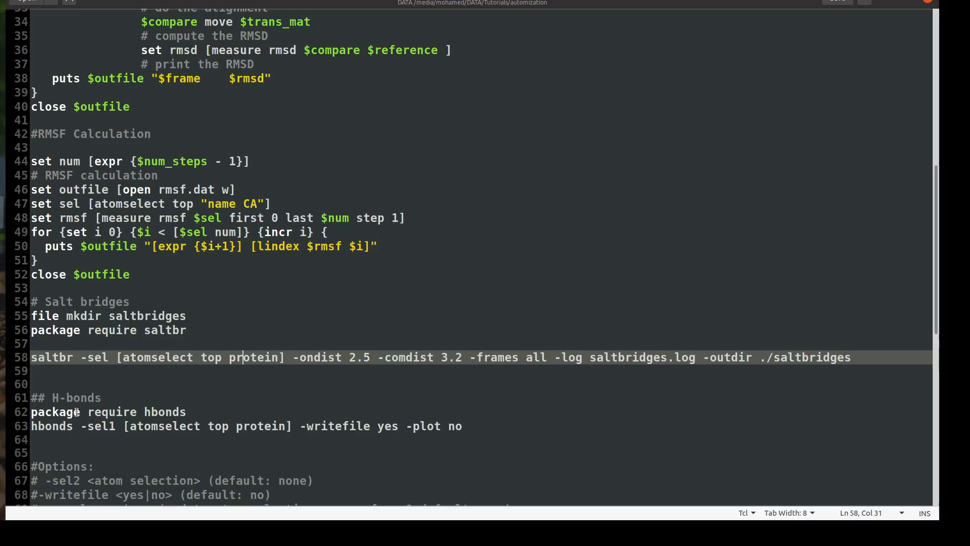
scroll(down, 3)
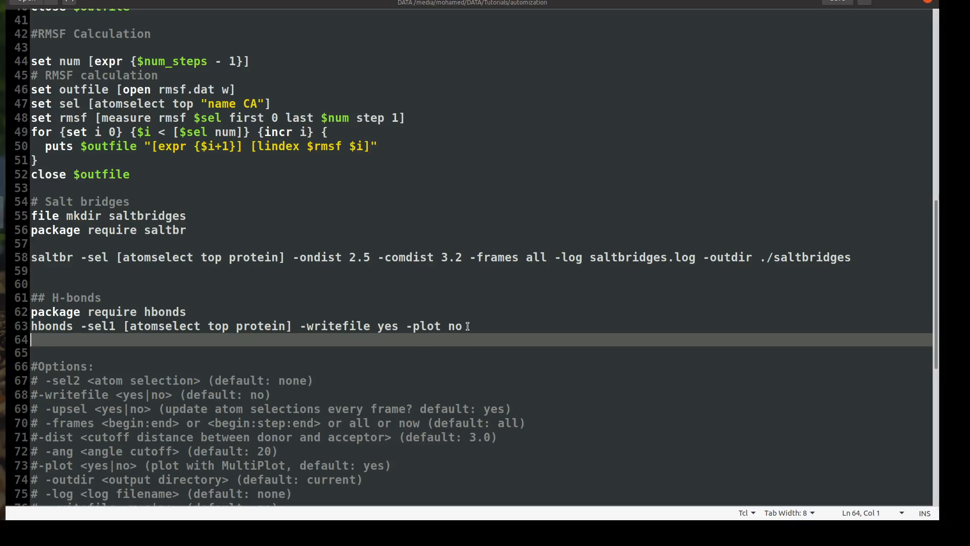
click(113, 326)
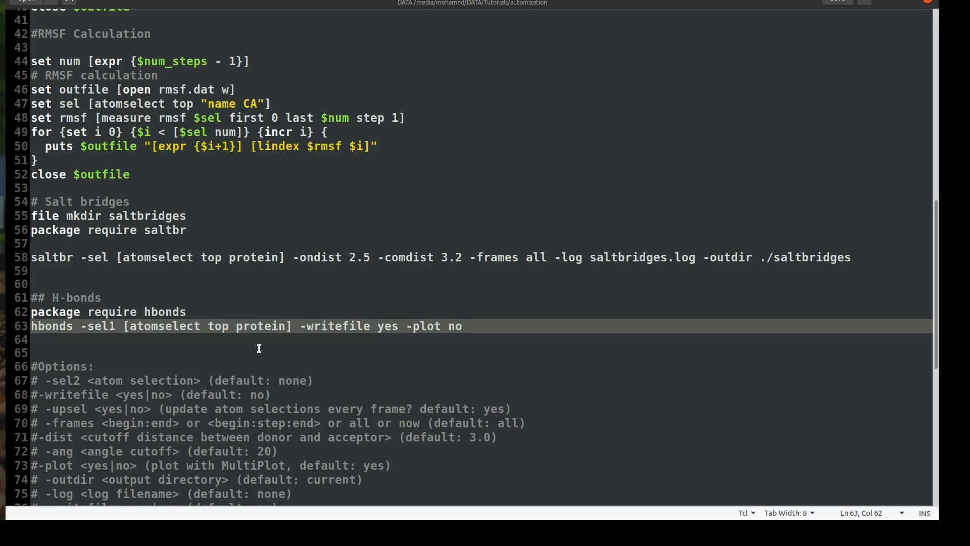
scroll(down, 3)
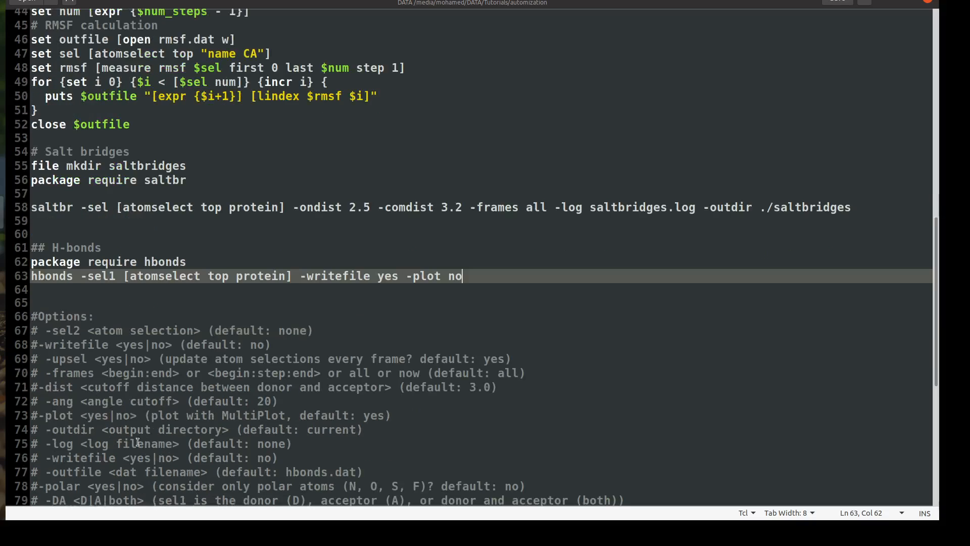
mouse_move(227, 405)
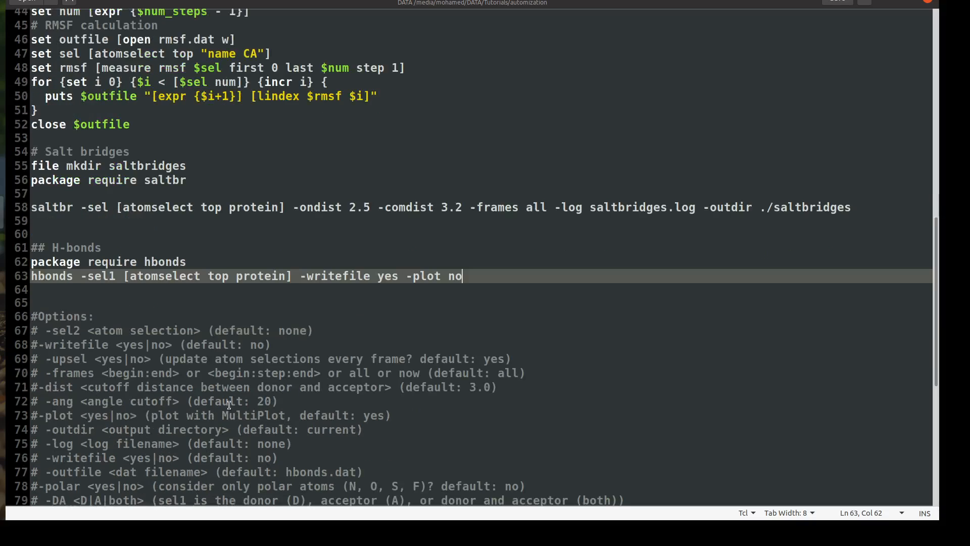
scroll(down, 3)
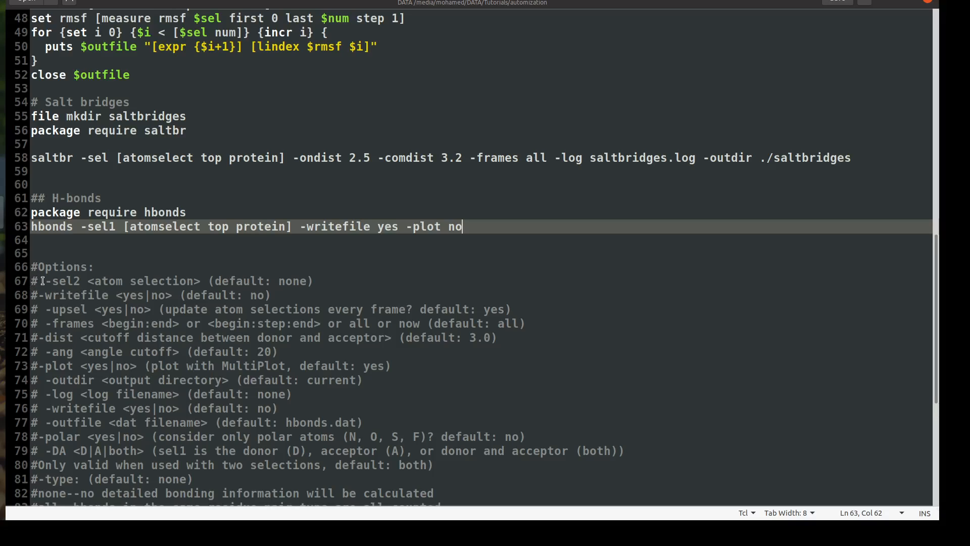
click(48, 283)
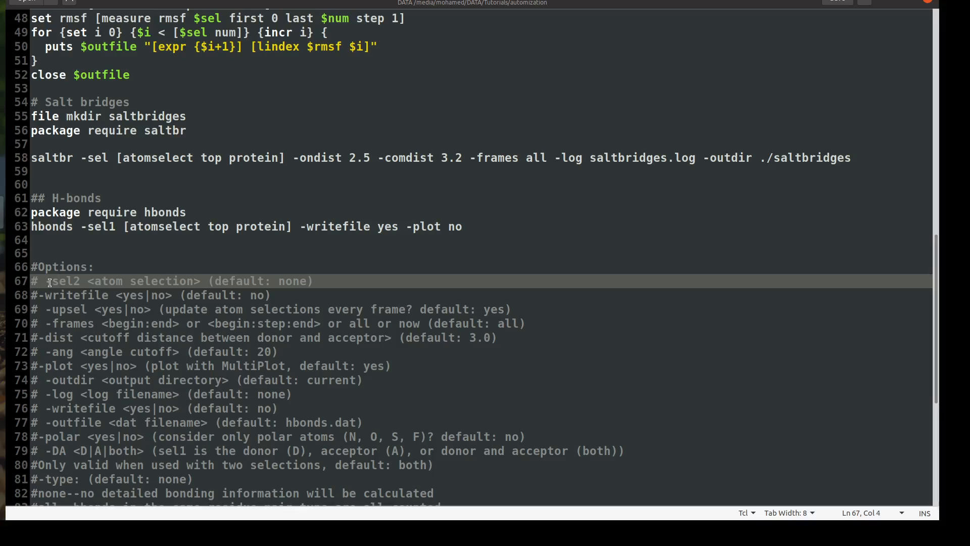
click(60, 281)
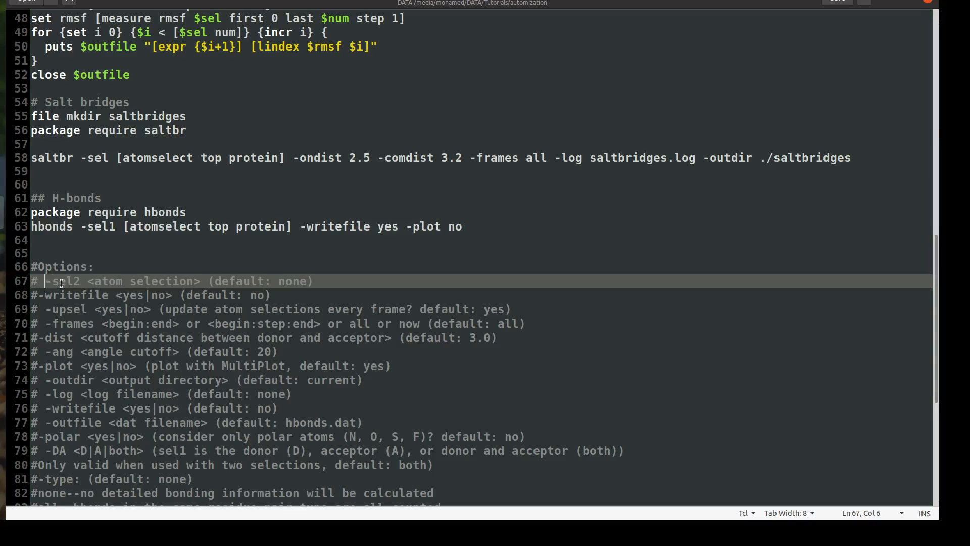
mouse_move(189, 285)
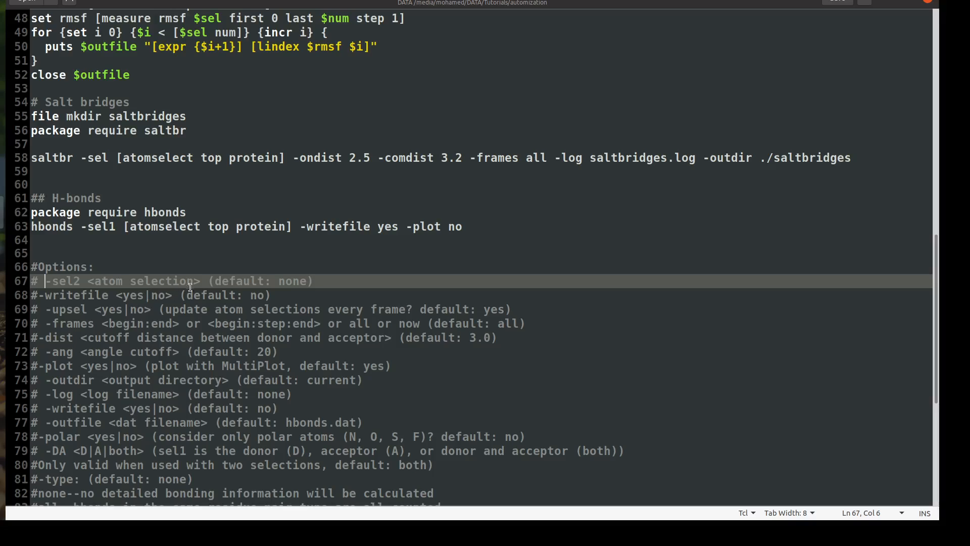
mouse_move(231, 261)
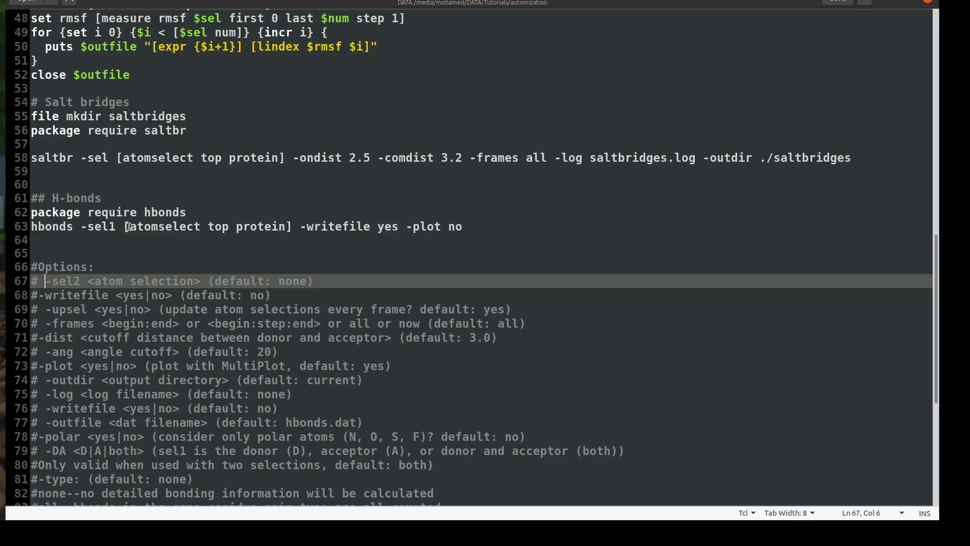
mouse_move(294, 240)
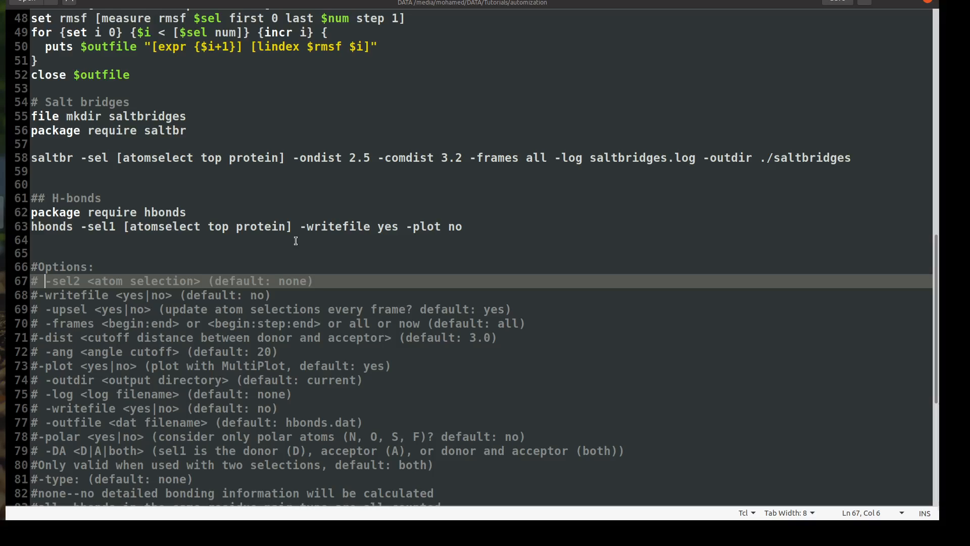
mouse_move(214, 233)
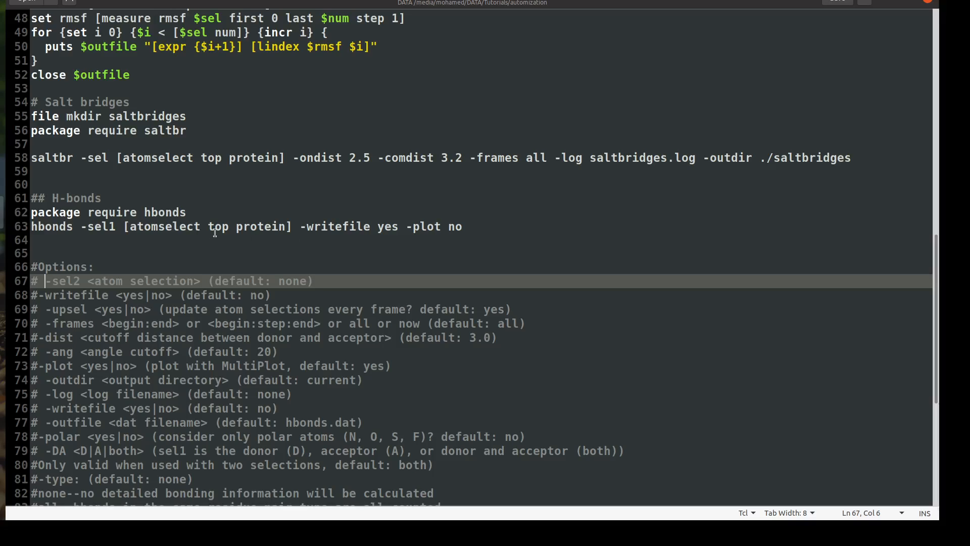
mouse_move(315, 241)
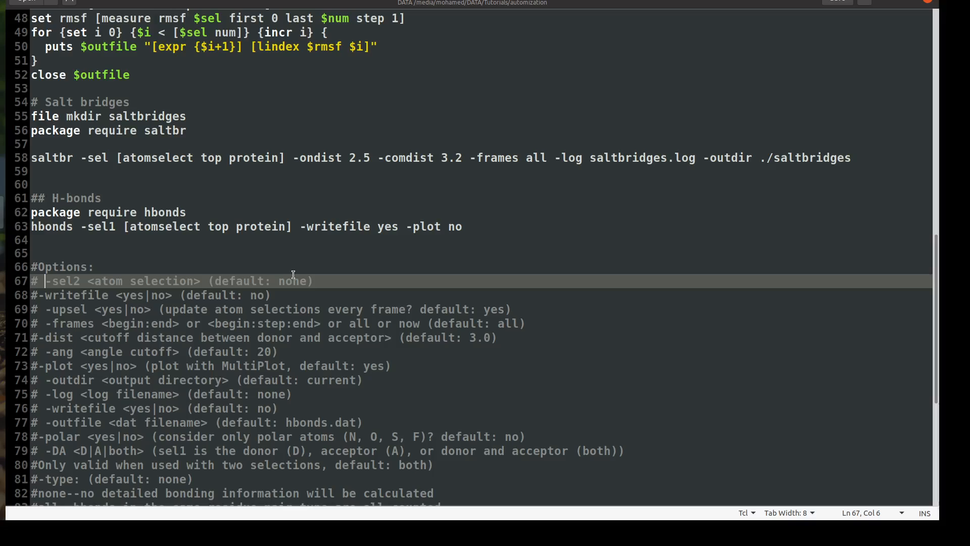
mouse_move(143, 338)
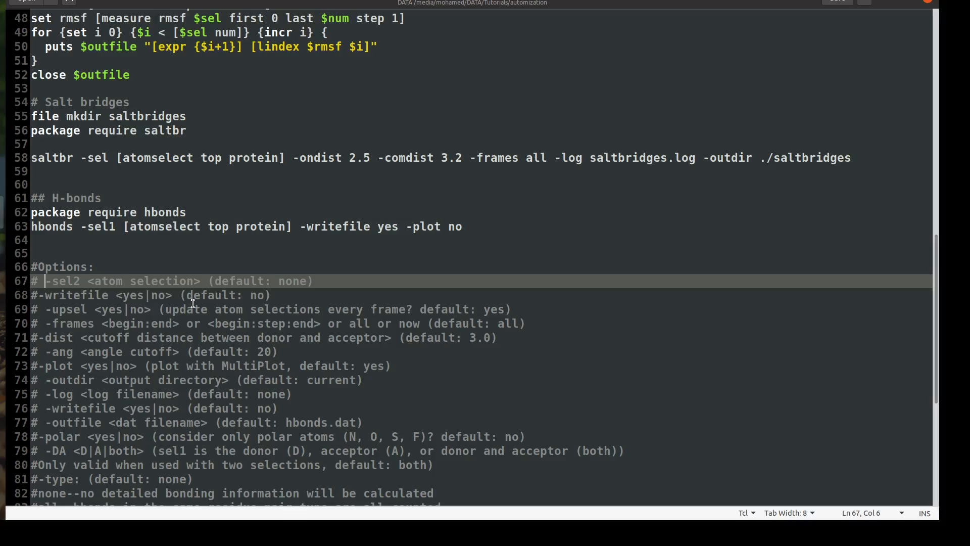
mouse_move(365, 235)
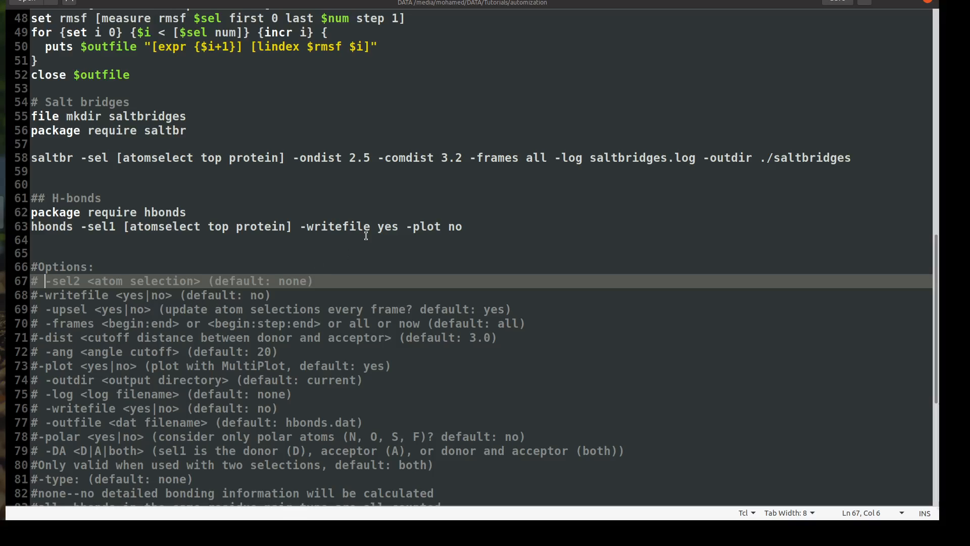
mouse_move(70, 314)
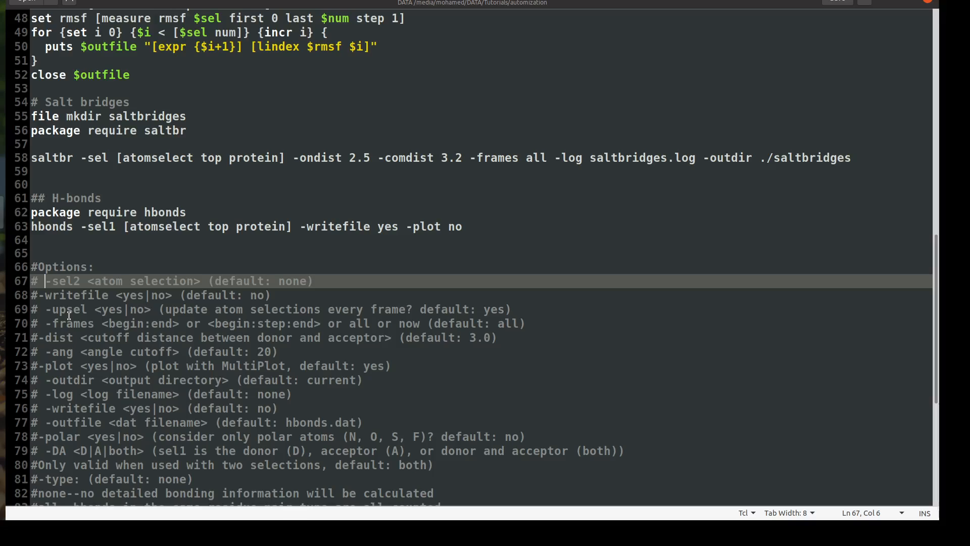
mouse_move(210, 320)
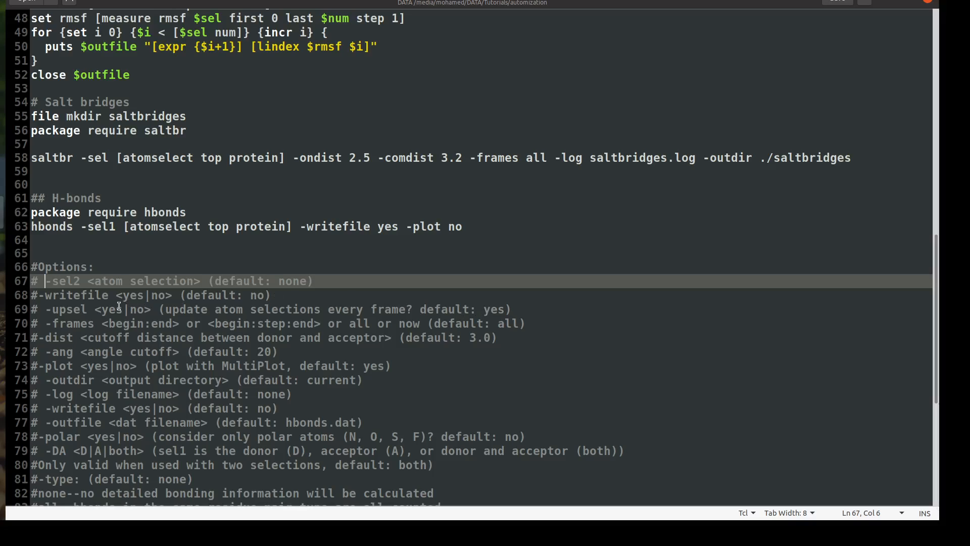
mouse_move(186, 226)
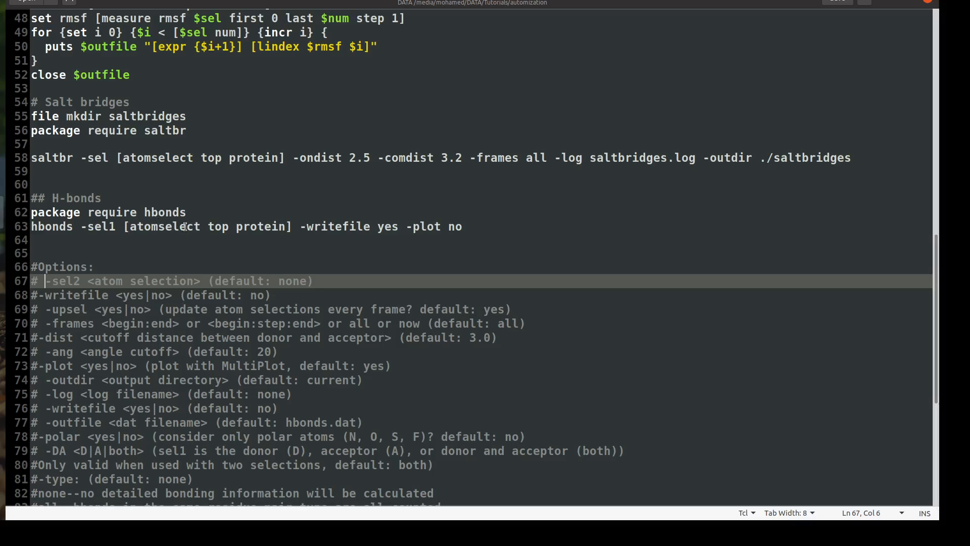
mouse_move(278, 229)
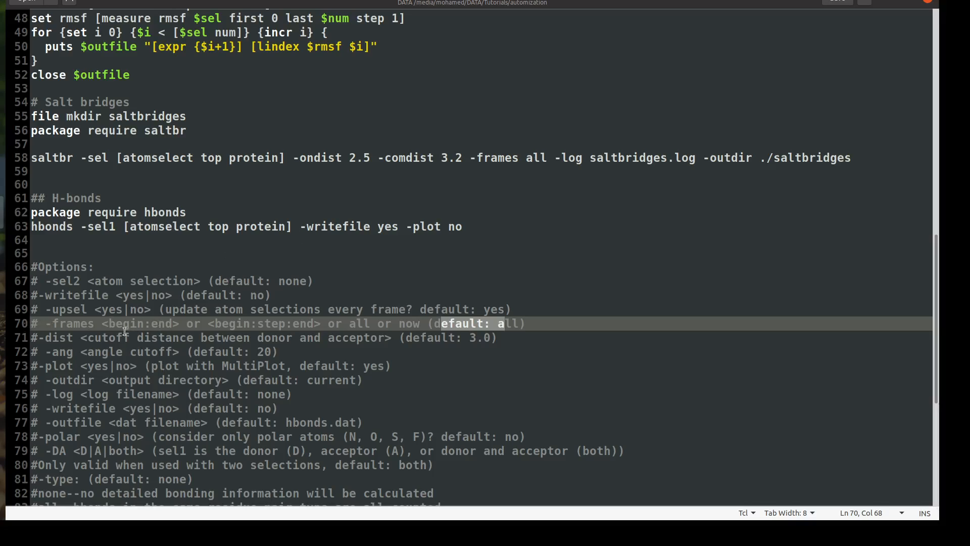
mouse_move(167, 326)
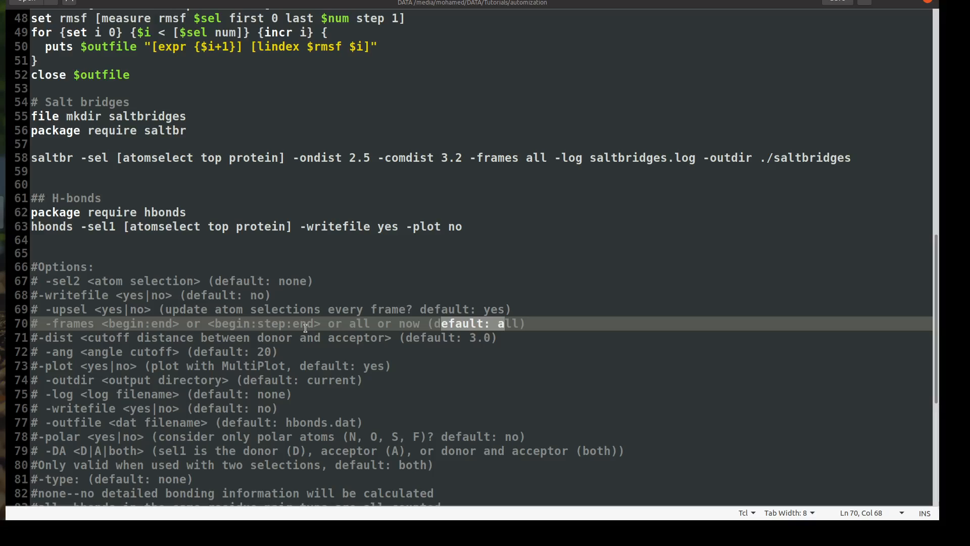
mouse_move(258, 327)
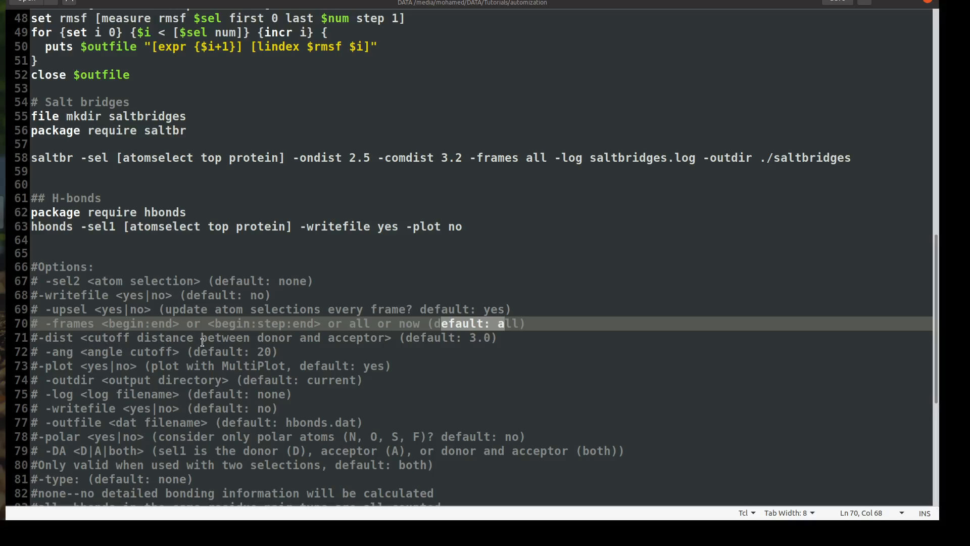
mouse_move(475, 344)
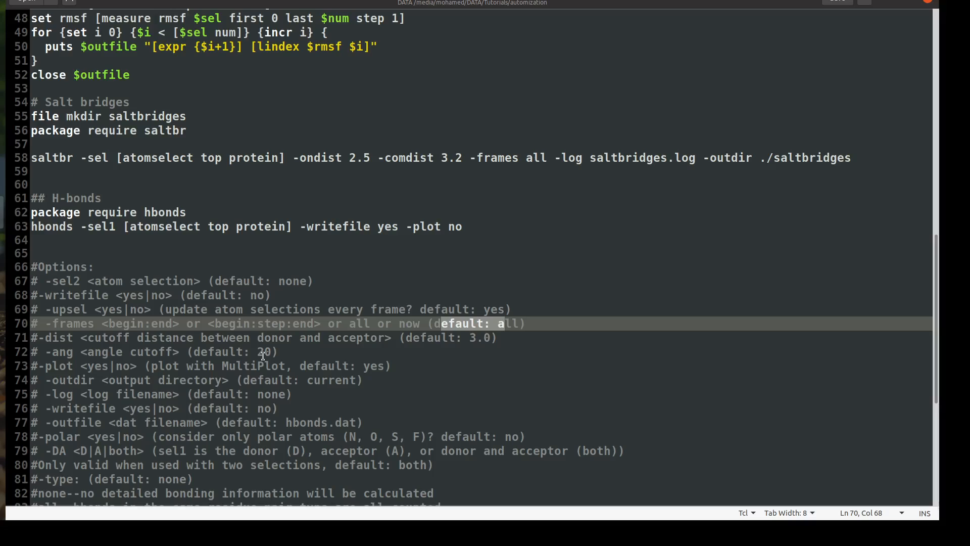
Edit the hydrogen-bond angle cutoff default value in the script
click(254, 351)
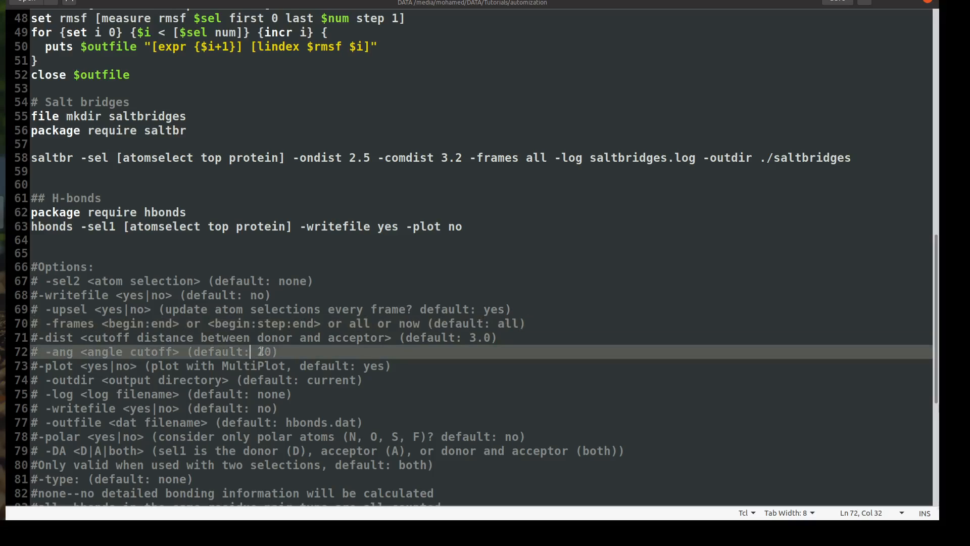
text(1)
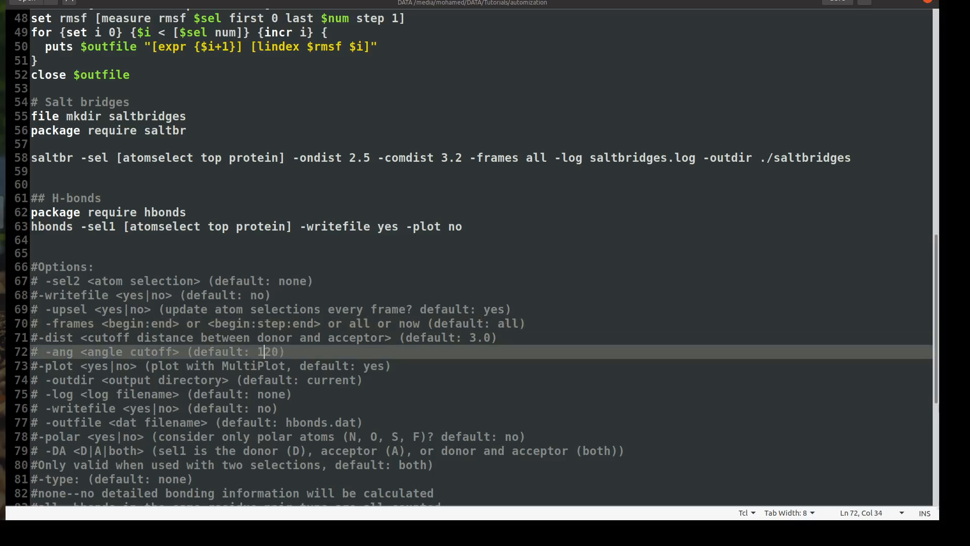
key(BackSpace)
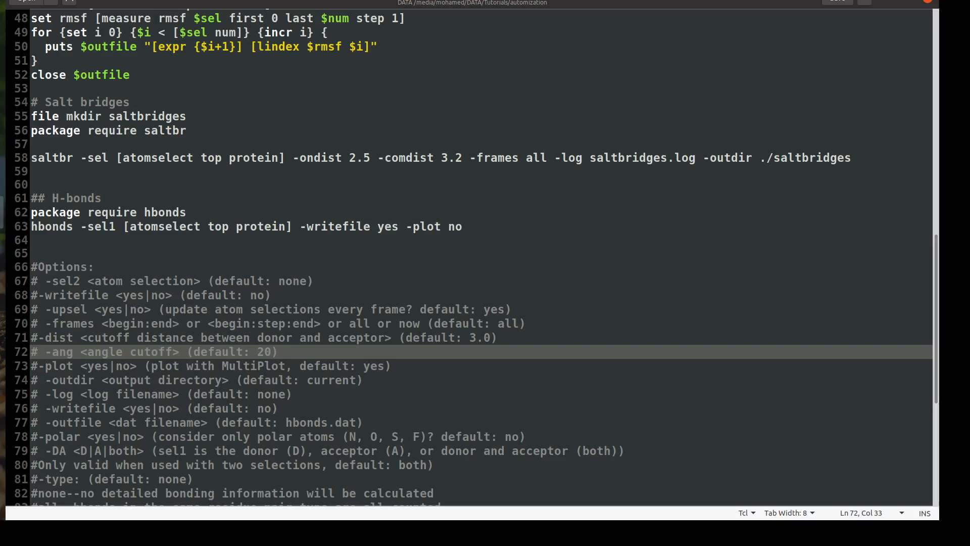
click(256, 351)
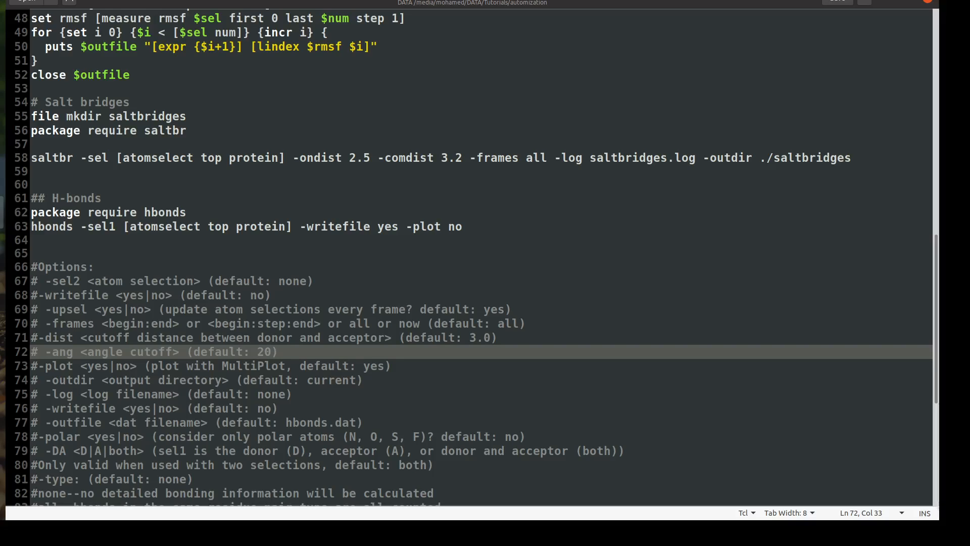
click(255, 352)
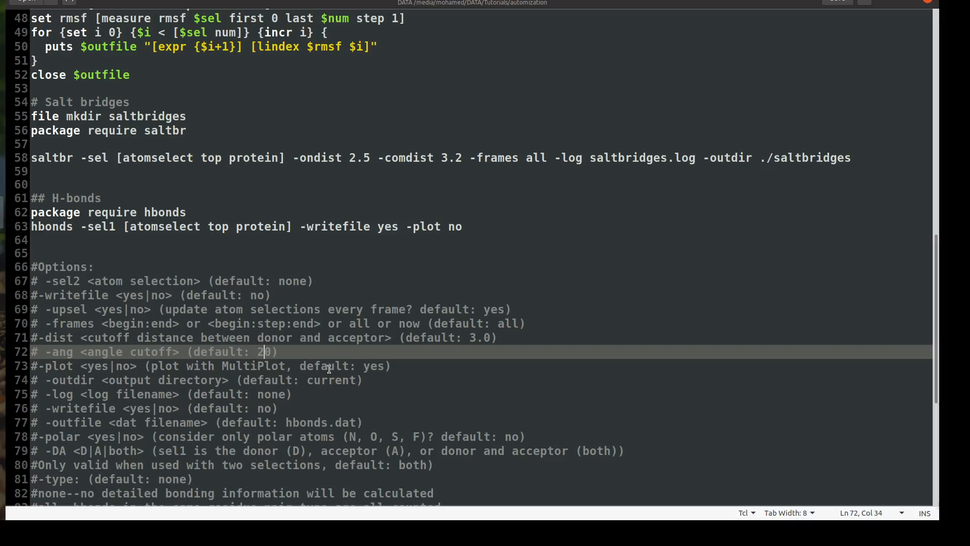
text(10)
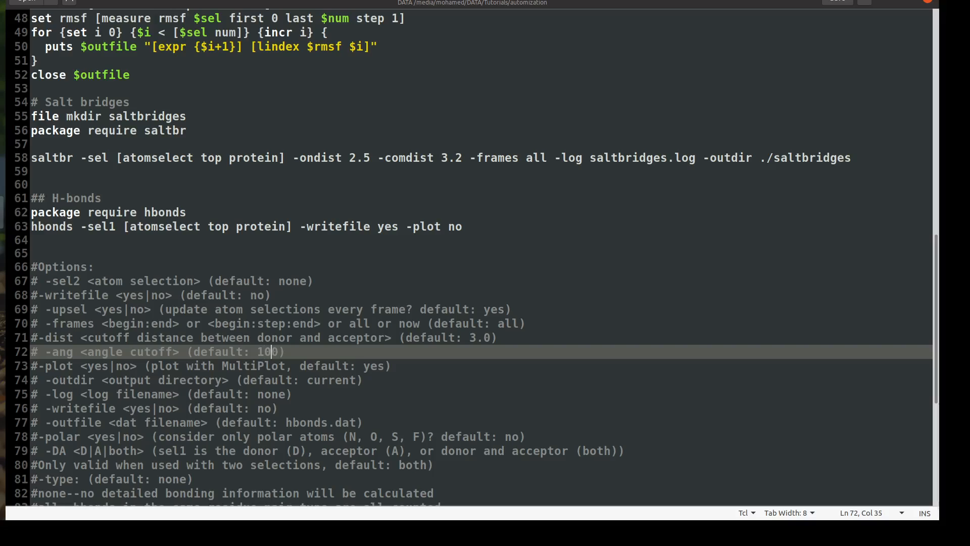
key(BackSpace)
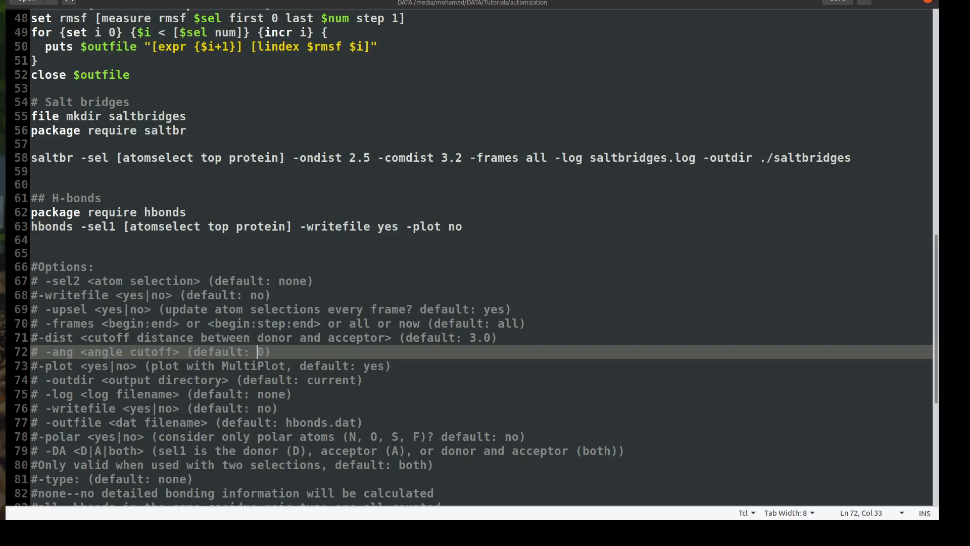
text(2)
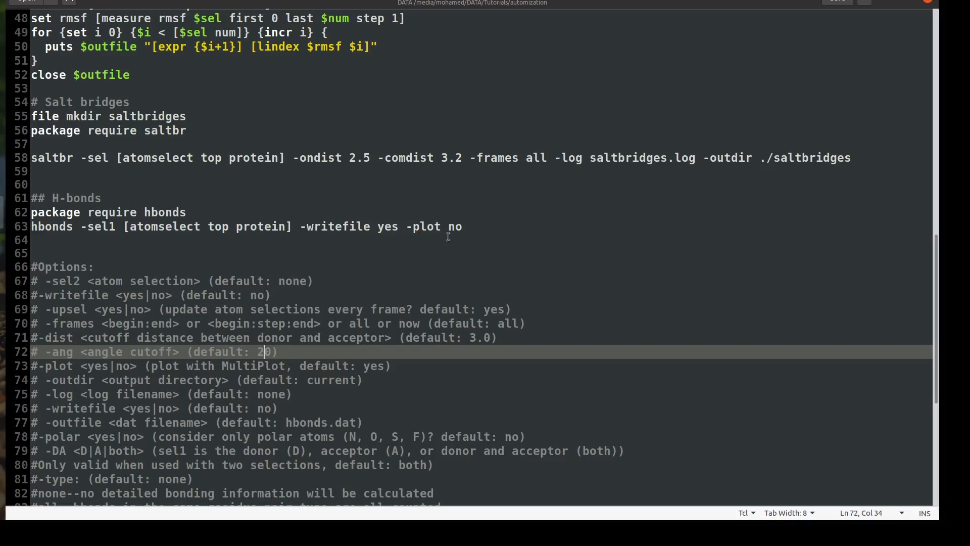
mouse_move(327, 356)
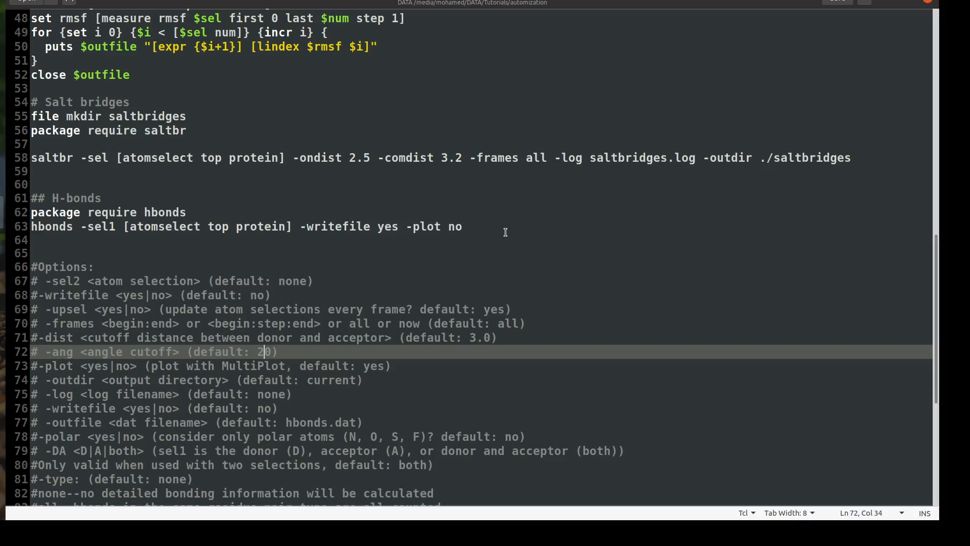
mouse_move(547, 237)
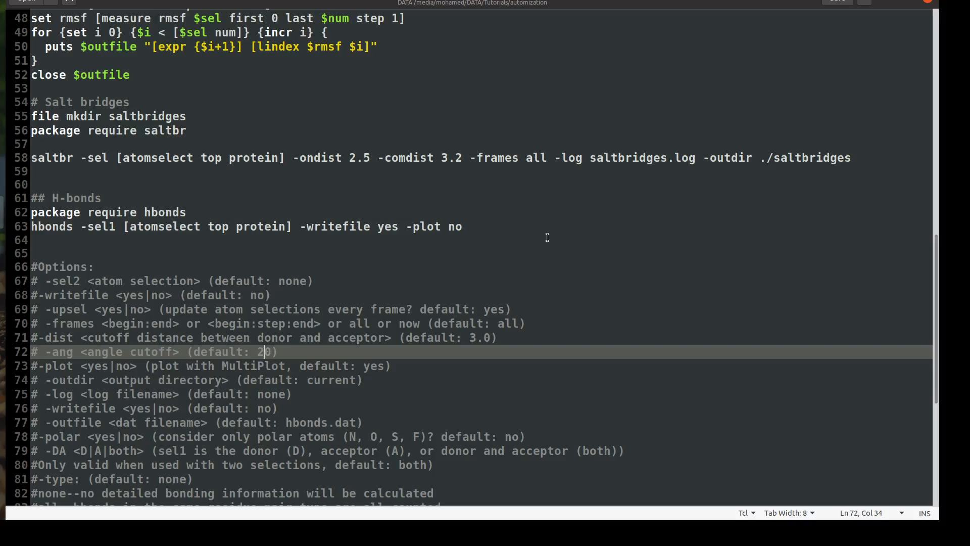
mouse_move(550, 221)
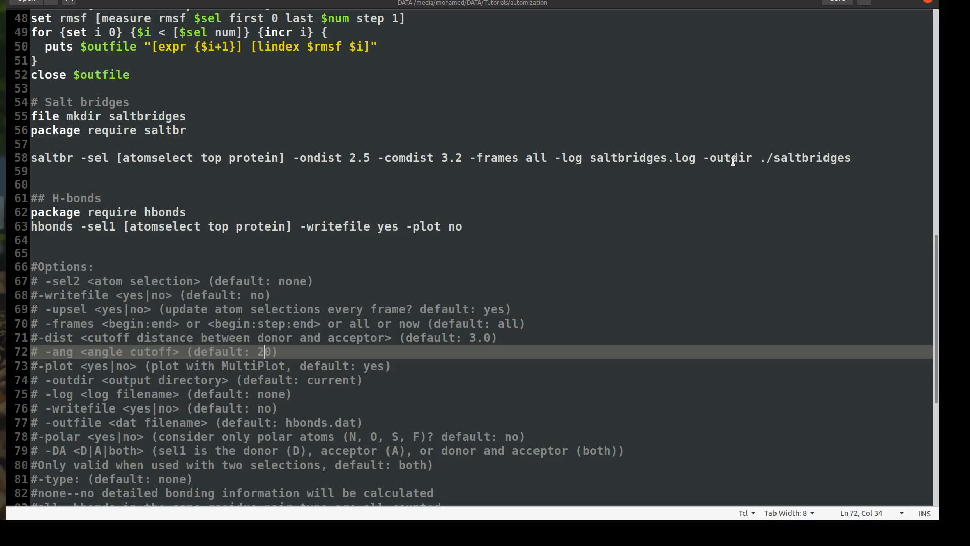
mouse_move(292, 220)
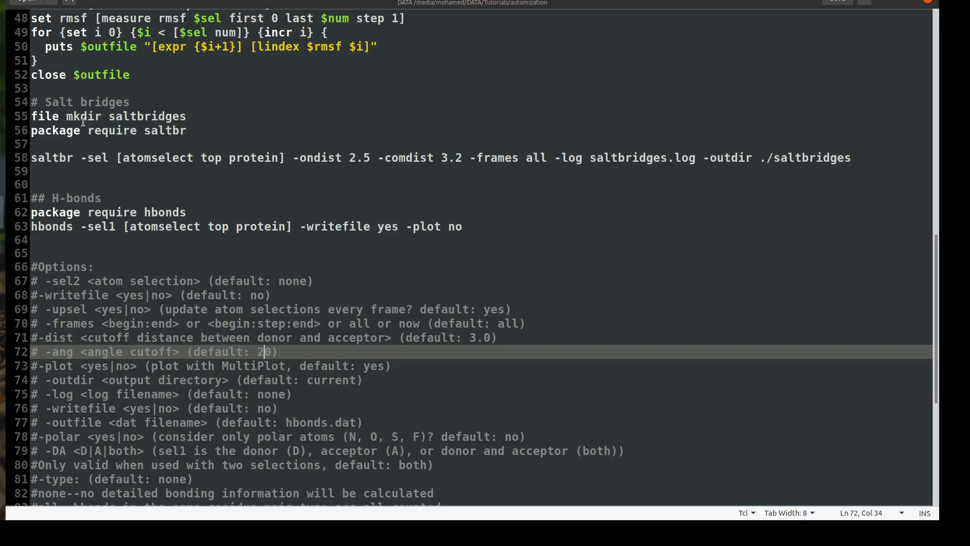
mouse_move(498, 230)
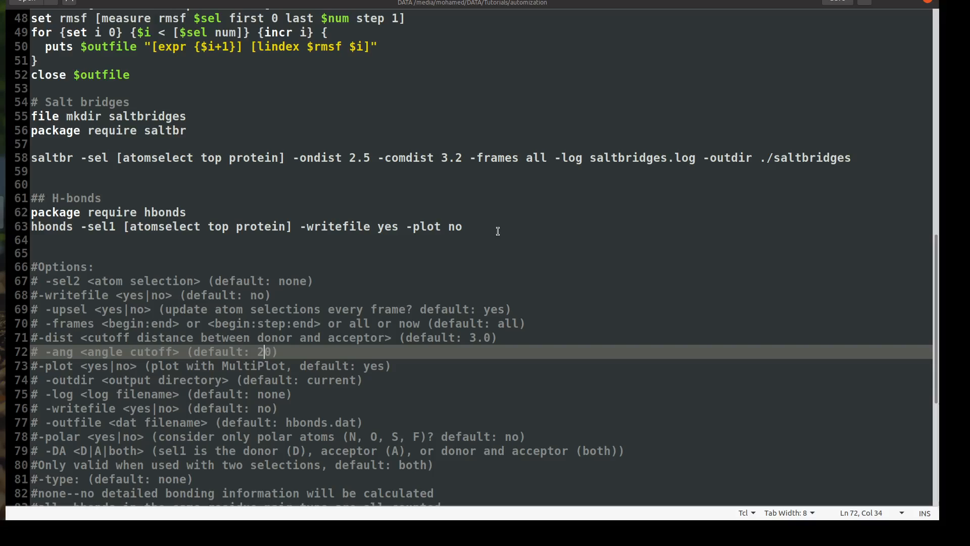
mouse_move(332, 309)
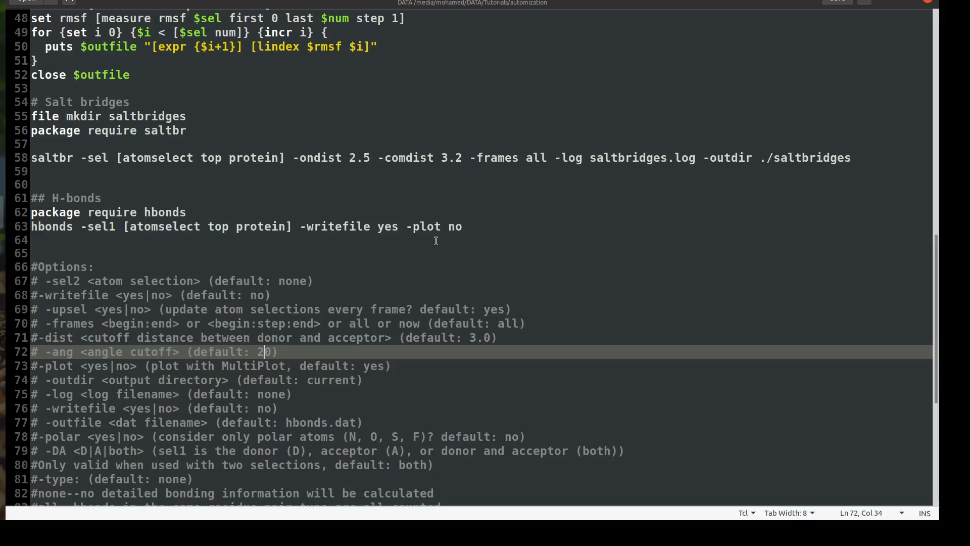
mouse_move(472, 229)
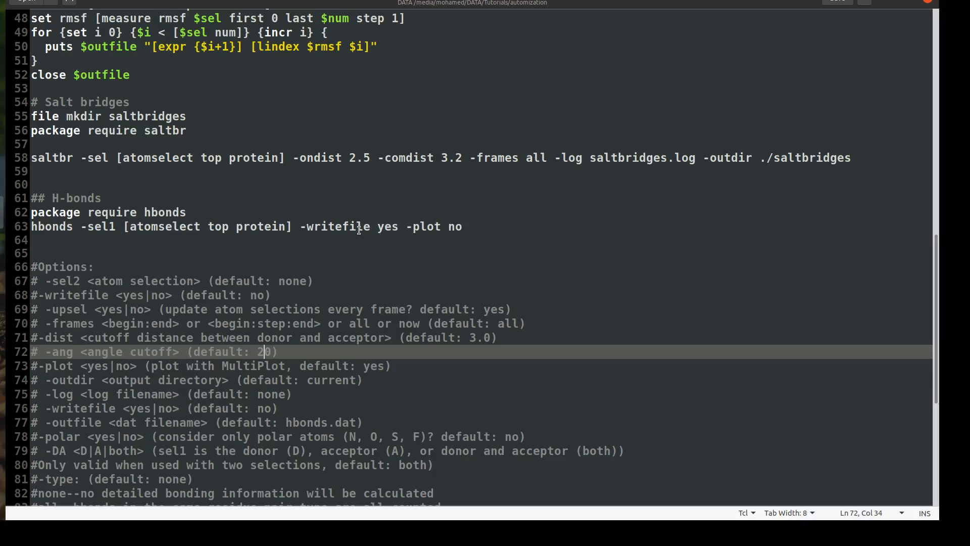
mouse_move(210, 325)
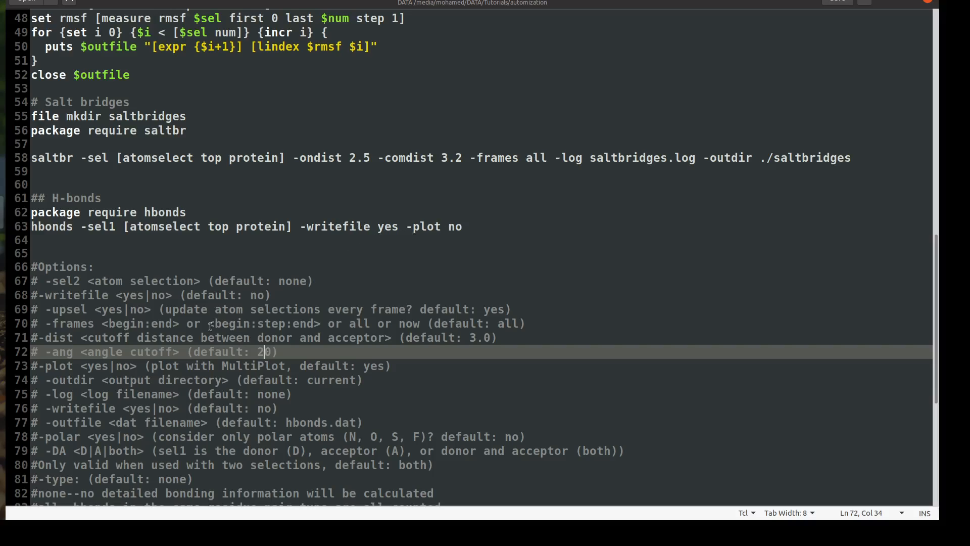
Review the rest of the script, save it and return to the project folder
scroll(down, 3)
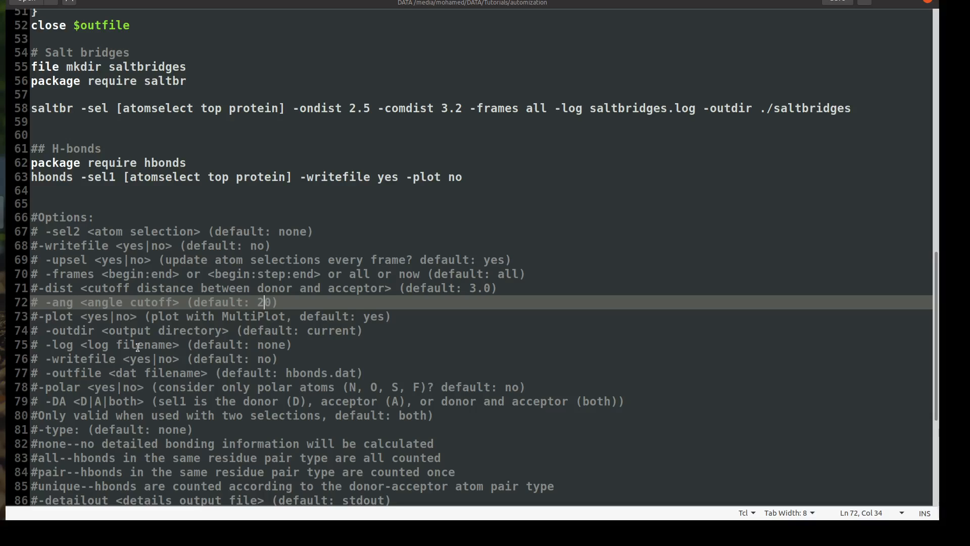
mouse_move(130, 353)
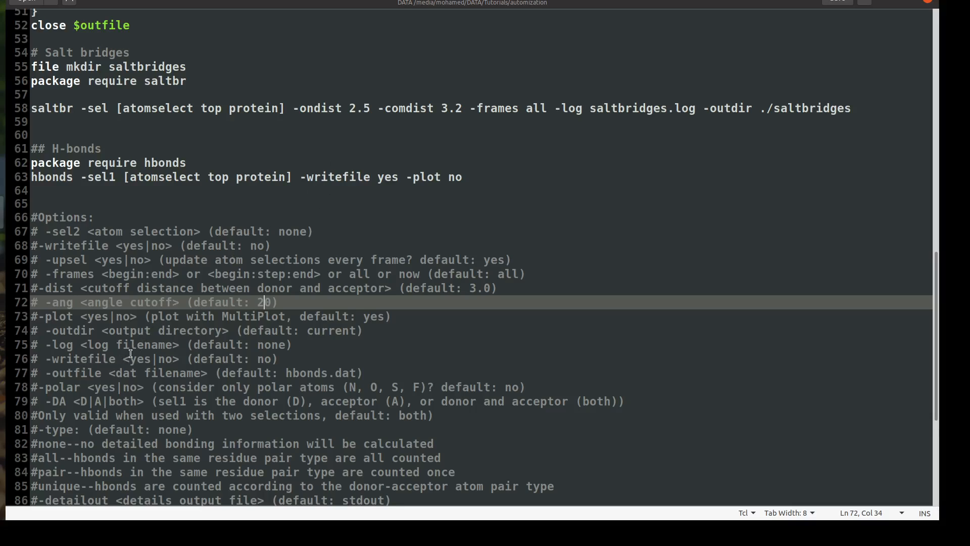
scroll(down, 3)
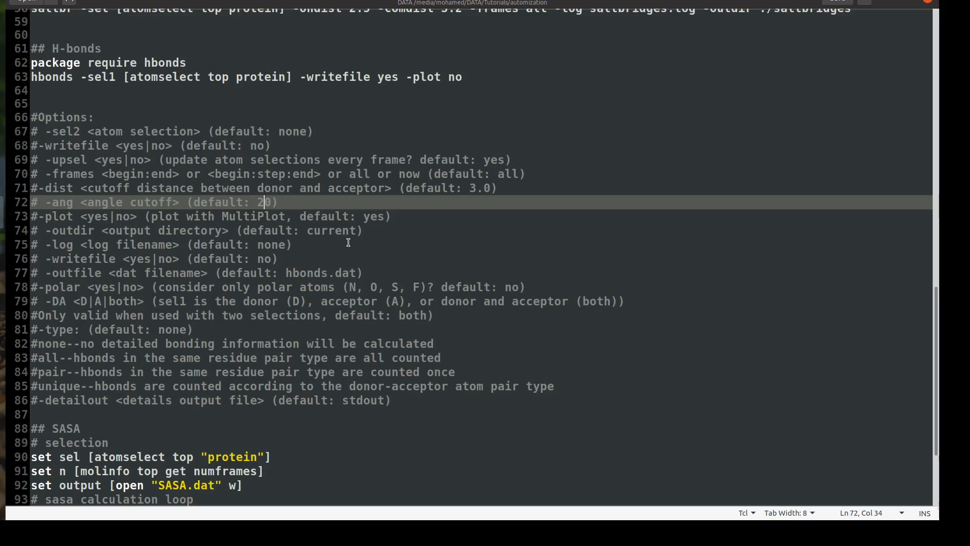
mouse_move(255, 331)
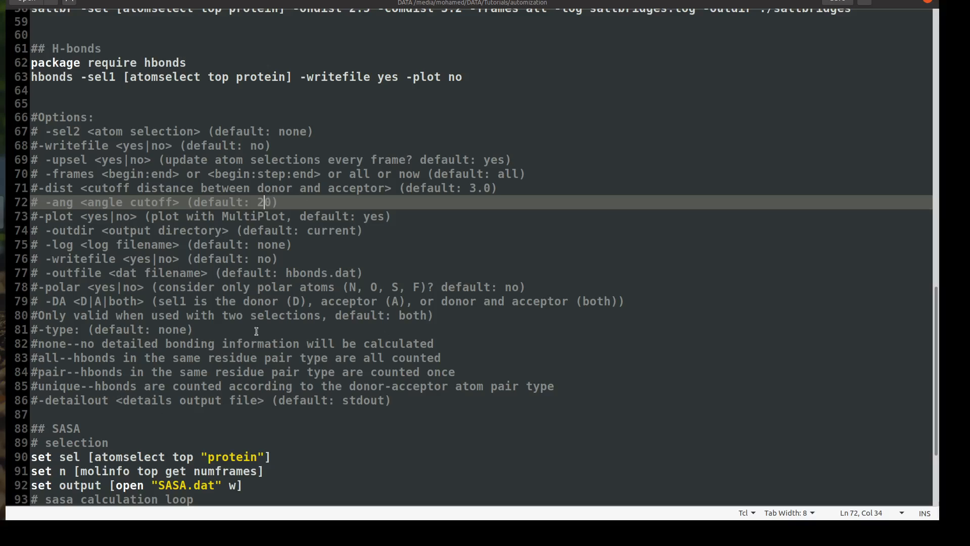
scroll(up, 3)
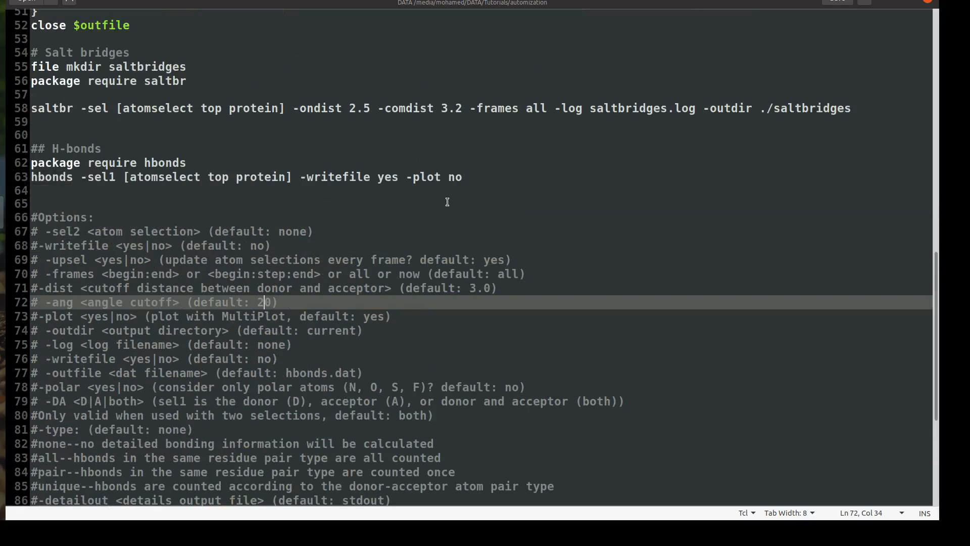
mouse_move(406, 336)
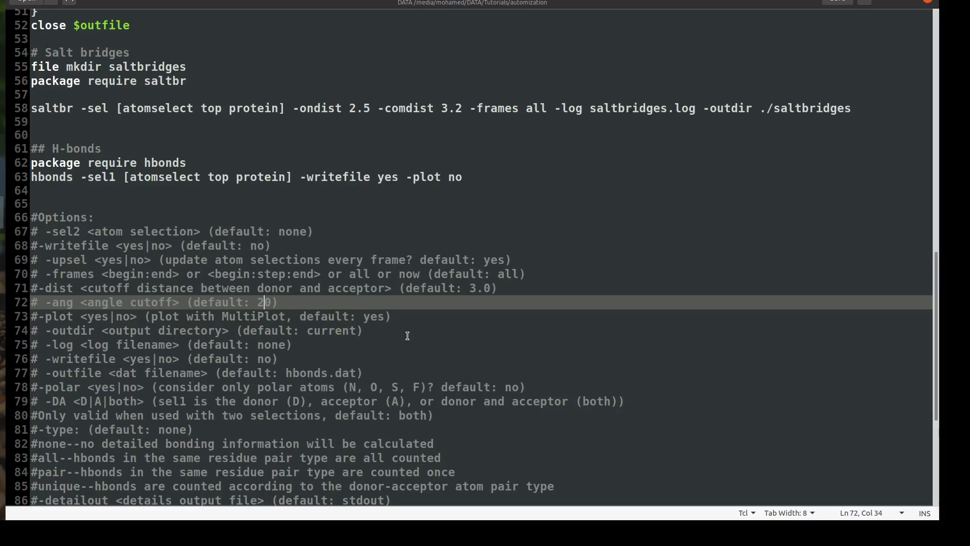
scroll(down, 3)
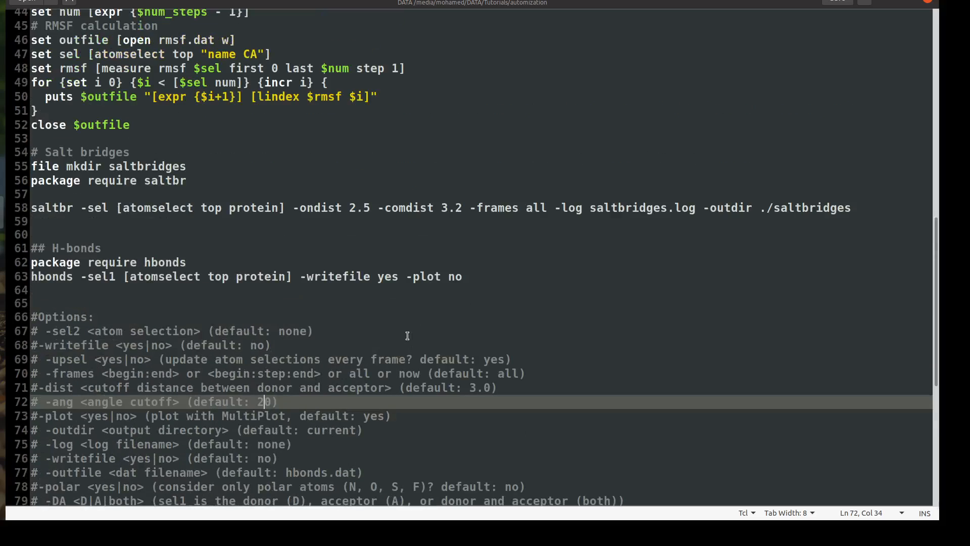
mouse_move(324, 271)
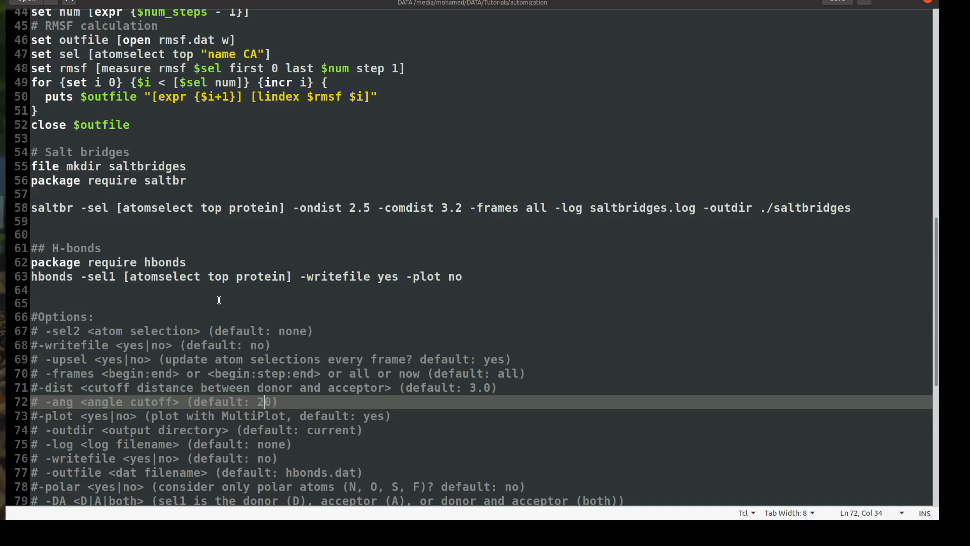
scroll(down, 3)
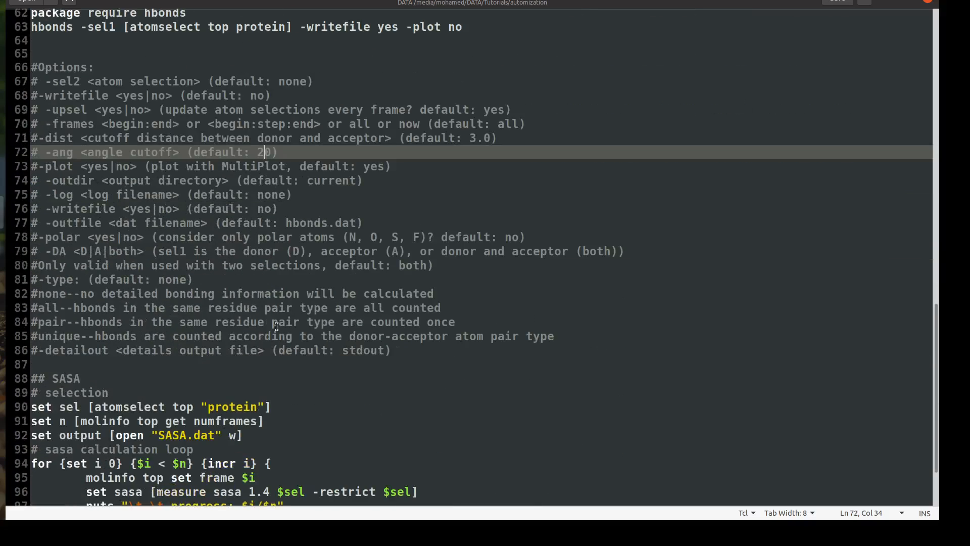
scroll(down, 3)
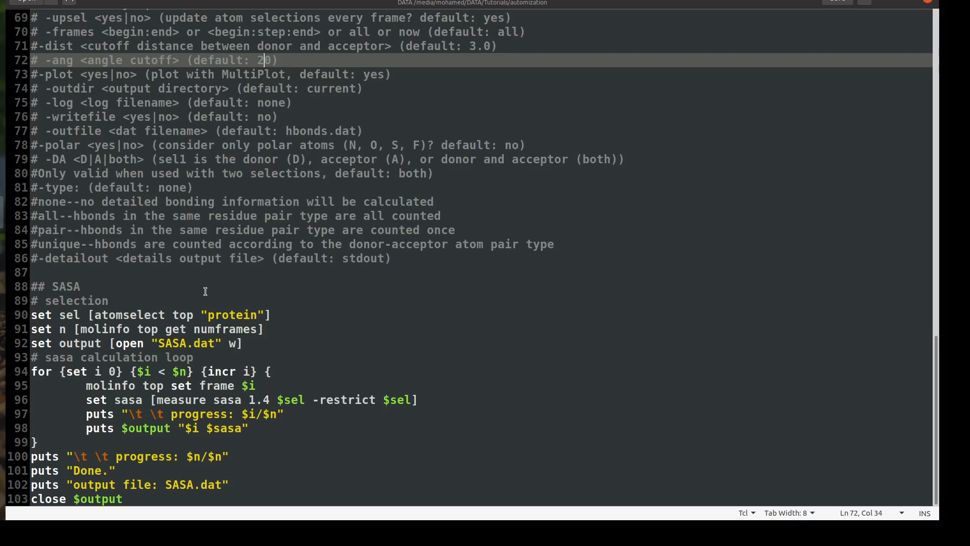
mouse_move(123, 329)
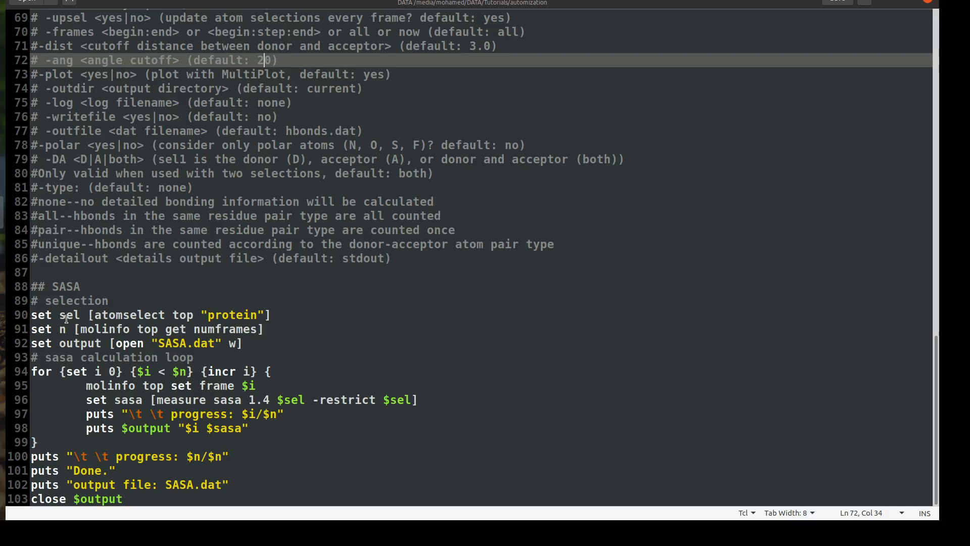
mouse_move(167, 324)
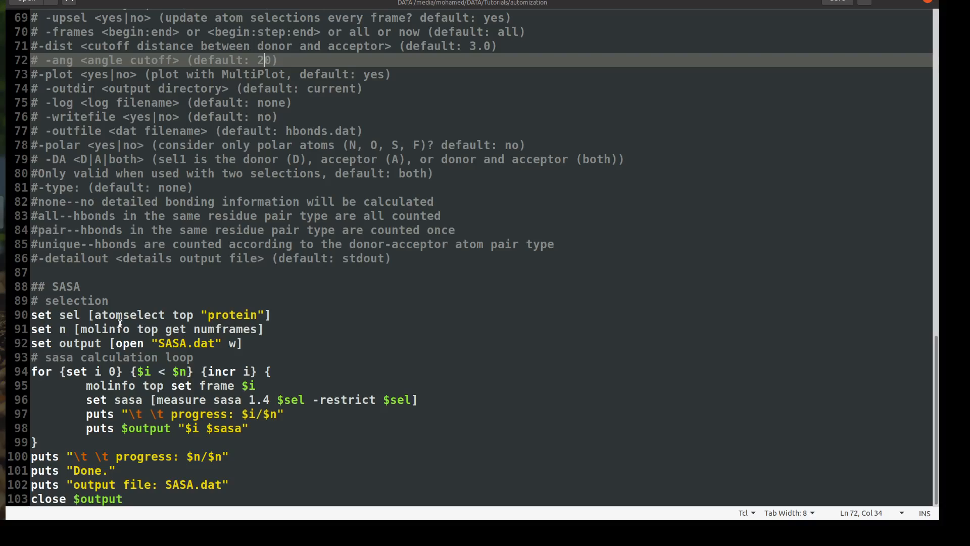
mouse_move(197, 322)
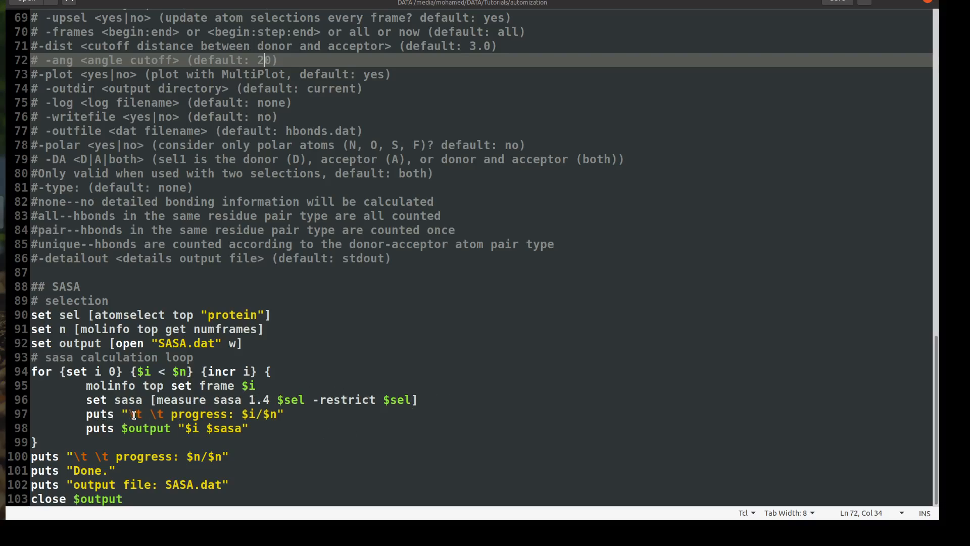
mouse_move(180, 414)
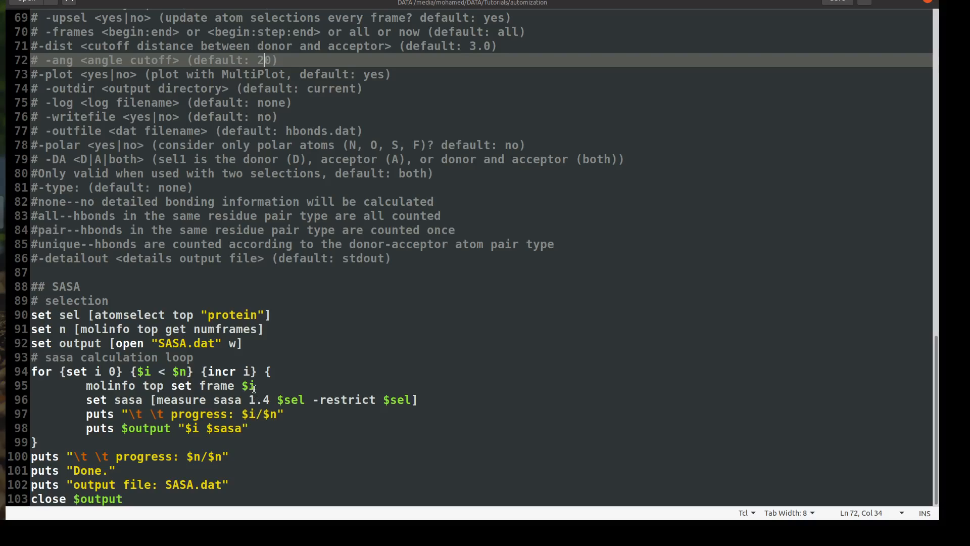
mouse_move(254, 401)
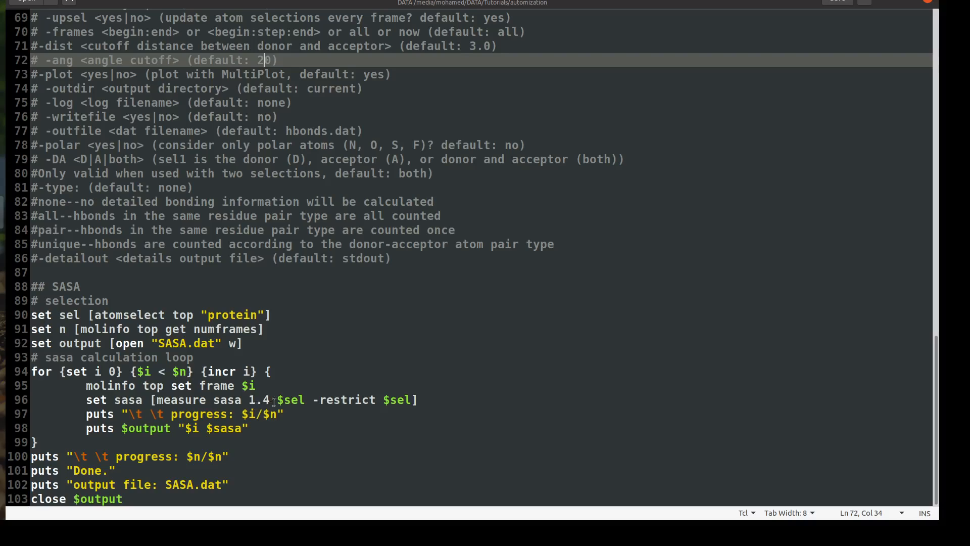
mouse_move(241, 410)
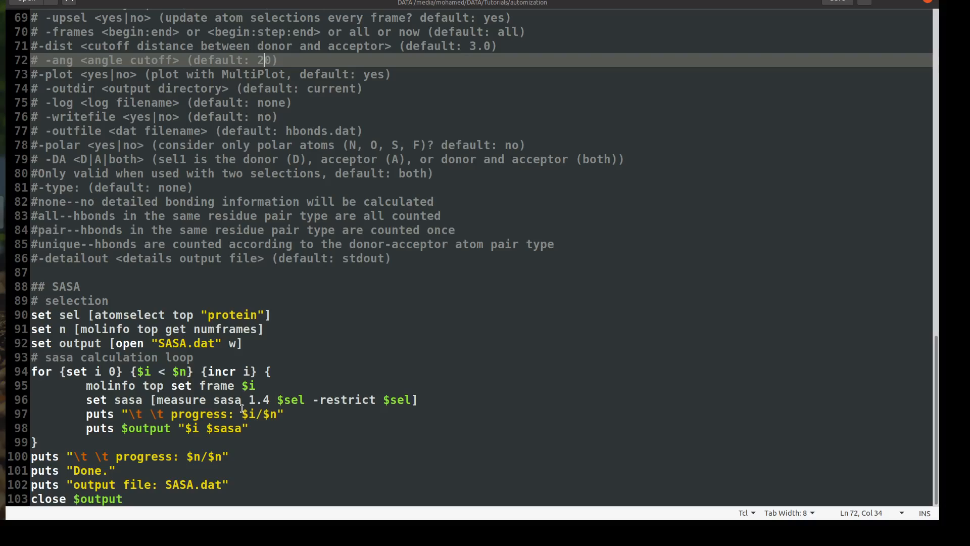
mouse_move(251, 308)
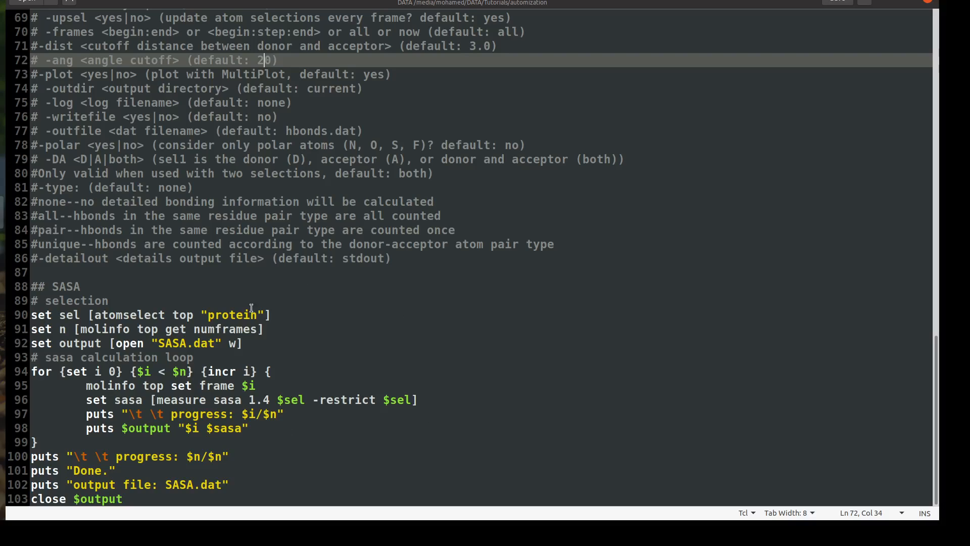
mouse_move(323, 410)
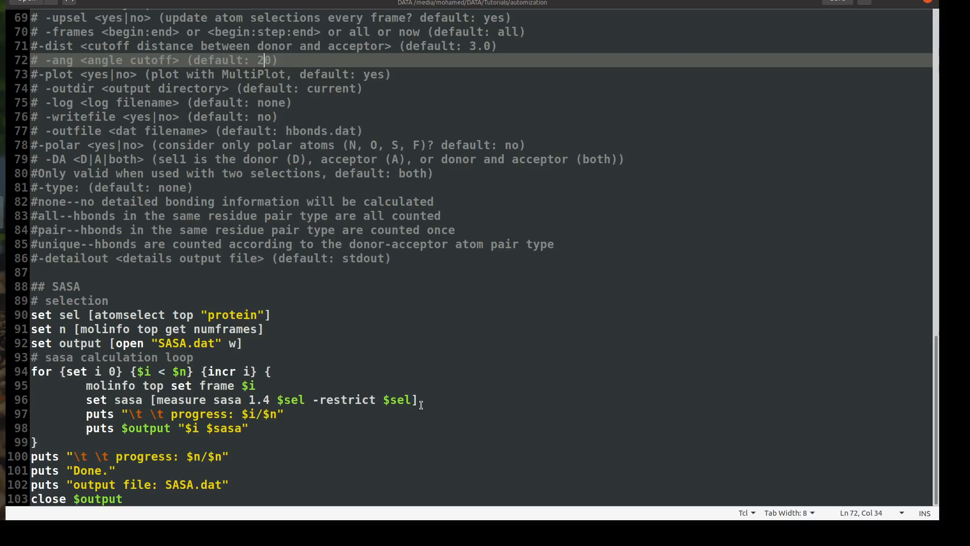
mouse_move(399, 399)
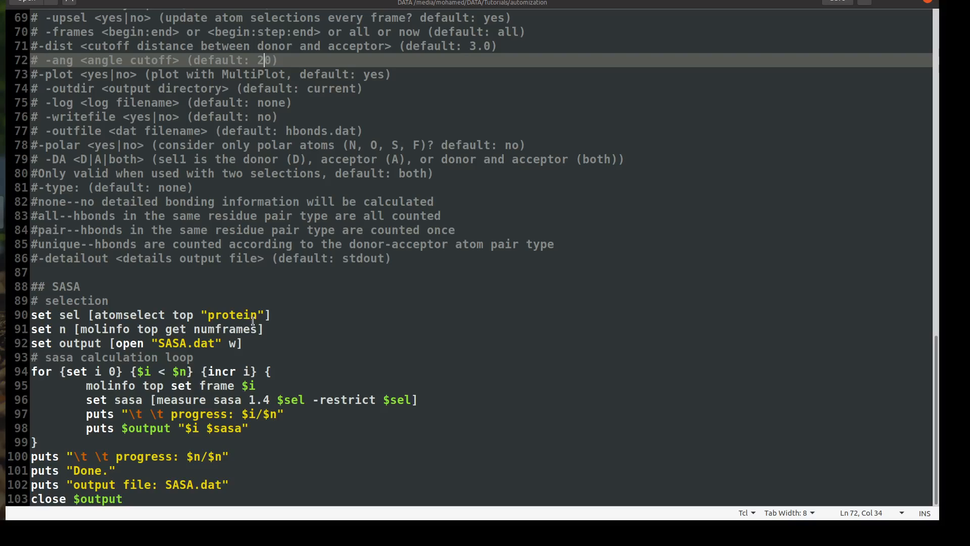
mouse_move(272, 403)
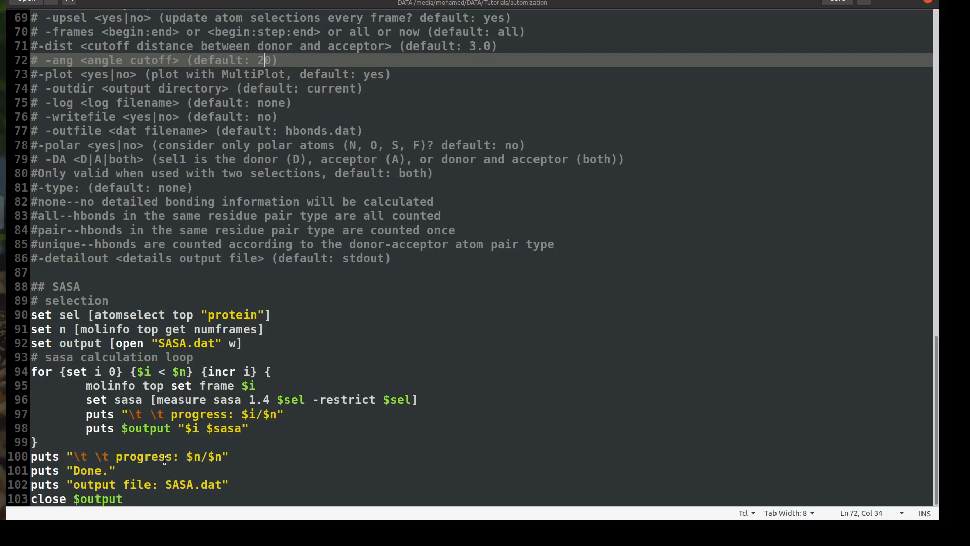
mouse_move(192, 457)
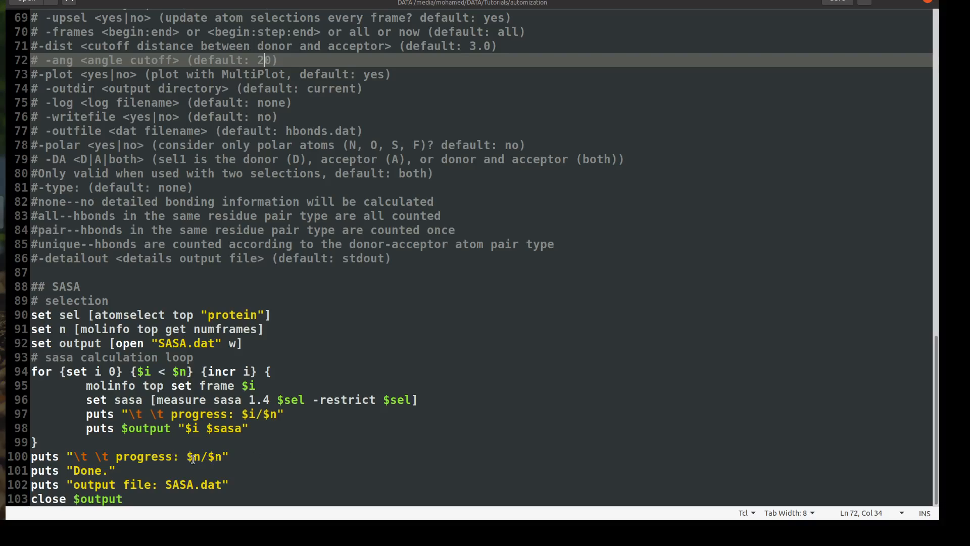
mouse_move(173, 456)
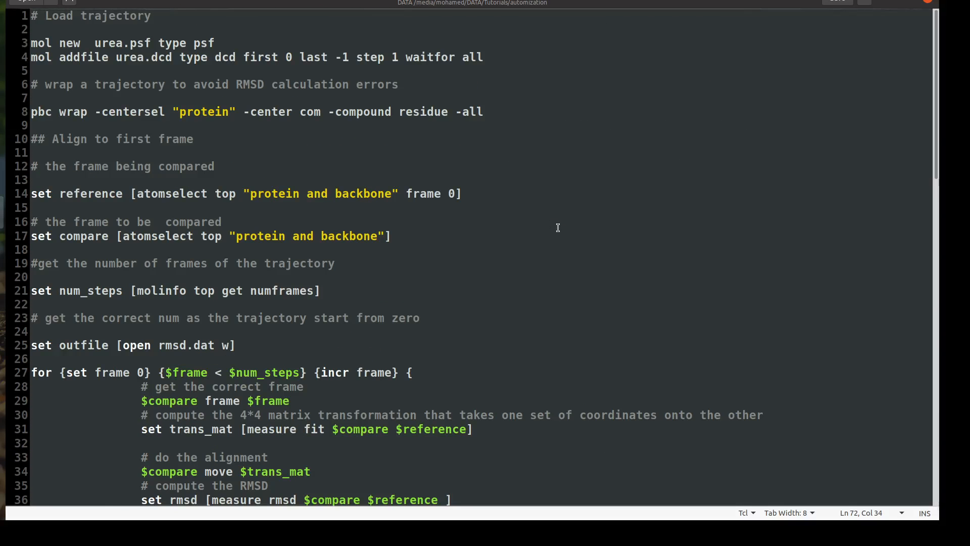
scroll(down, 3)
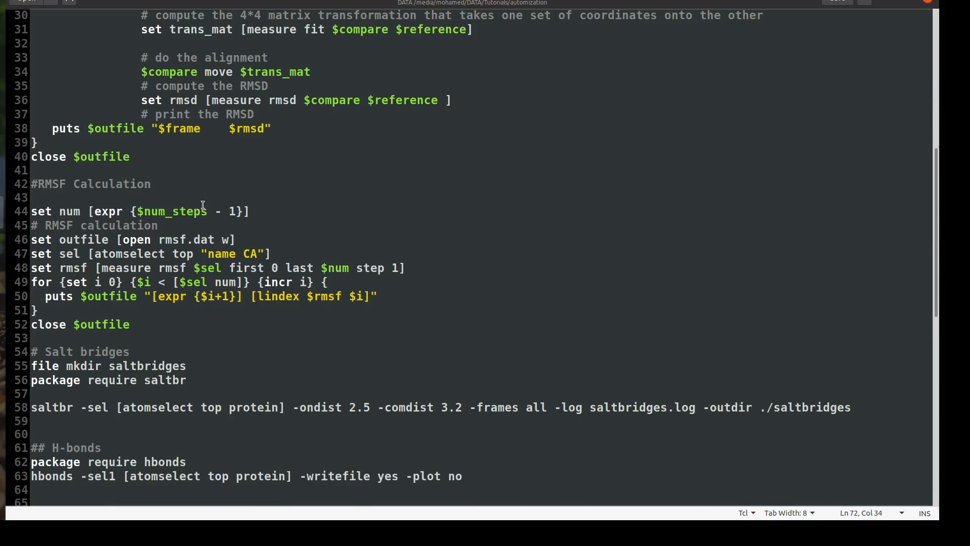
scroll(down, 3)
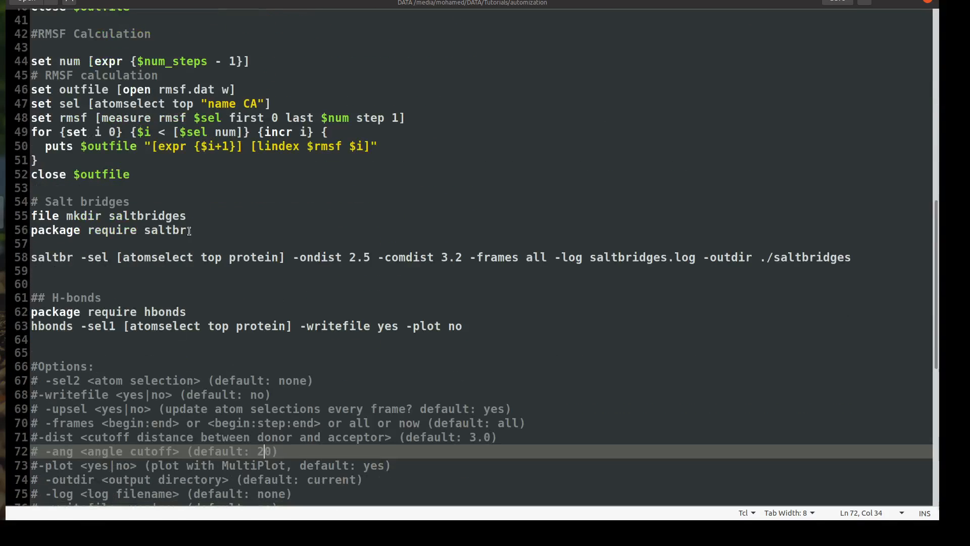
scroll(down, 3)
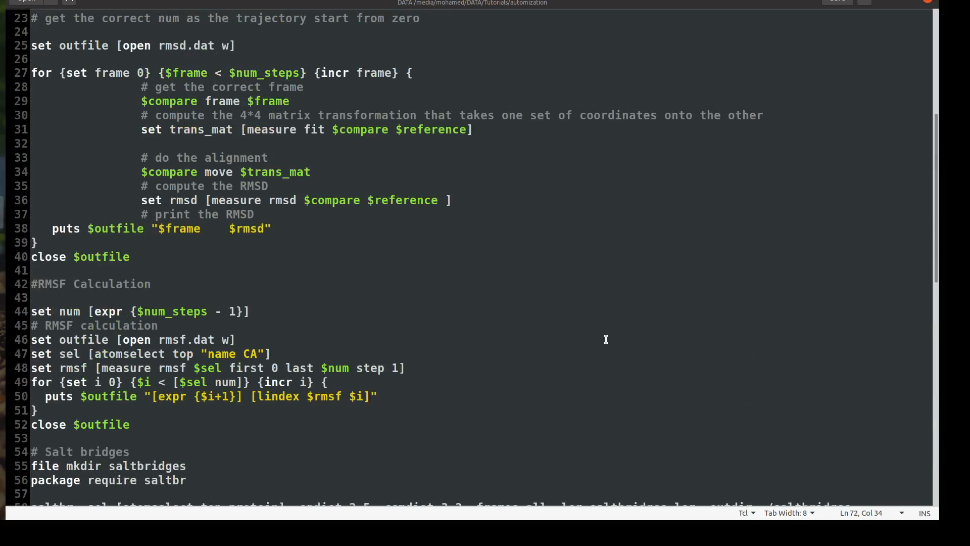
key(ctrl+s)
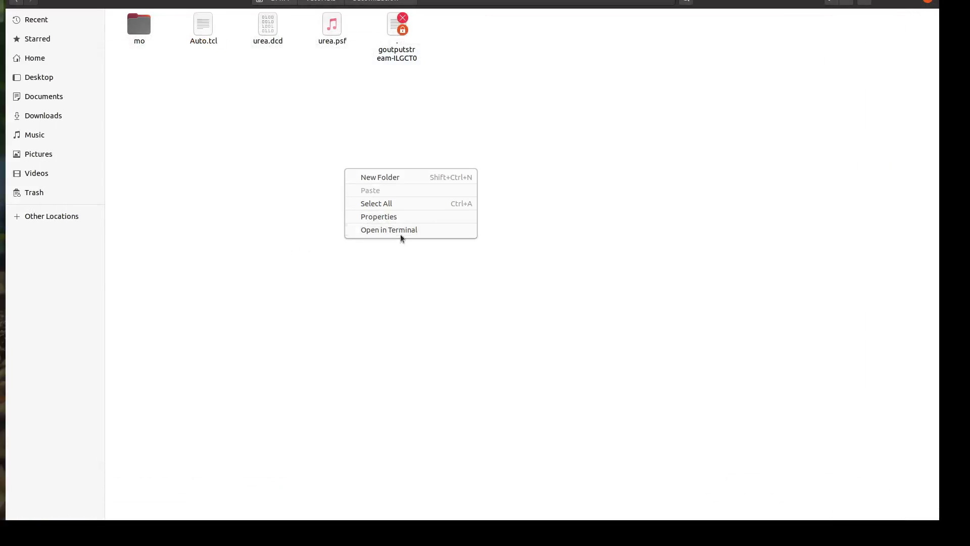
Launch VMD from a terminal in the folder and enter 'source Auto.tcl' in the Tk Console
click(388, 229)
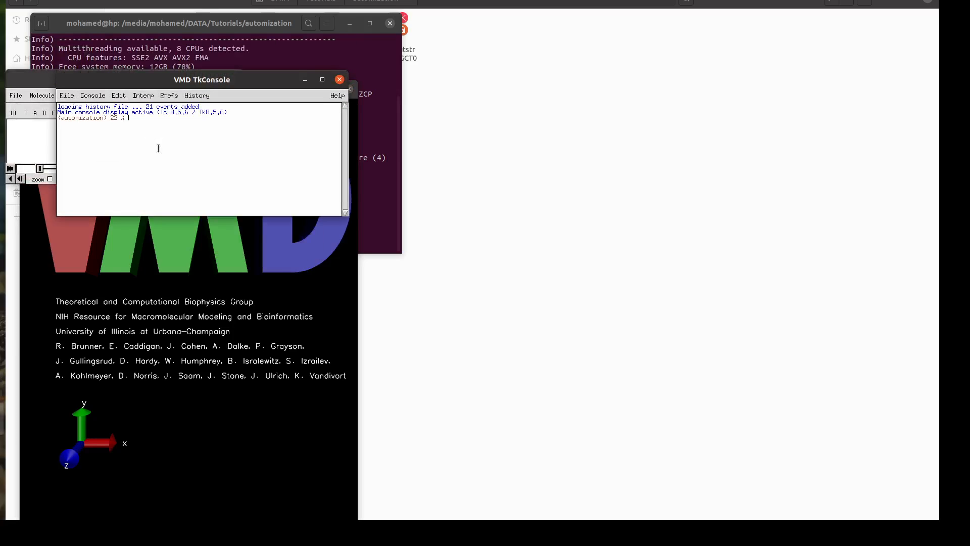
text(sourd)
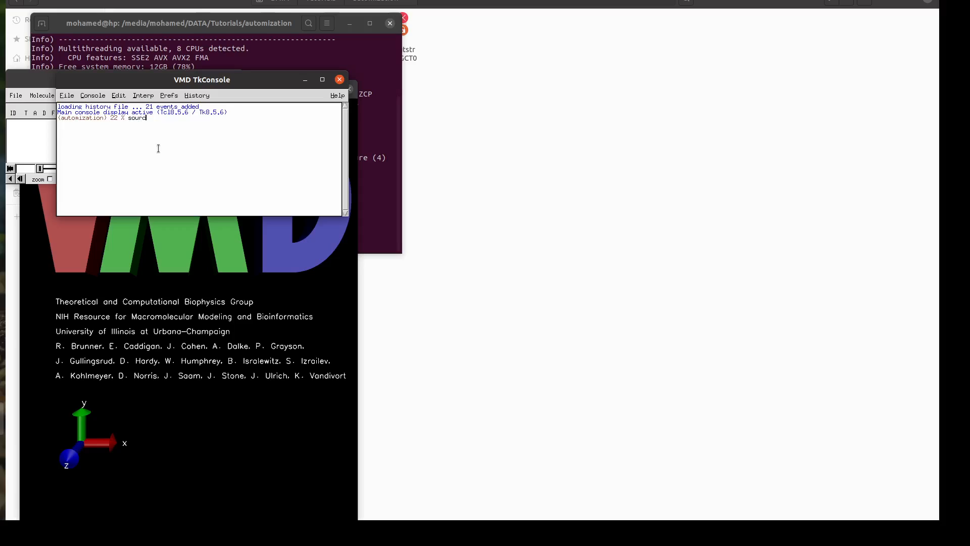
text(a)
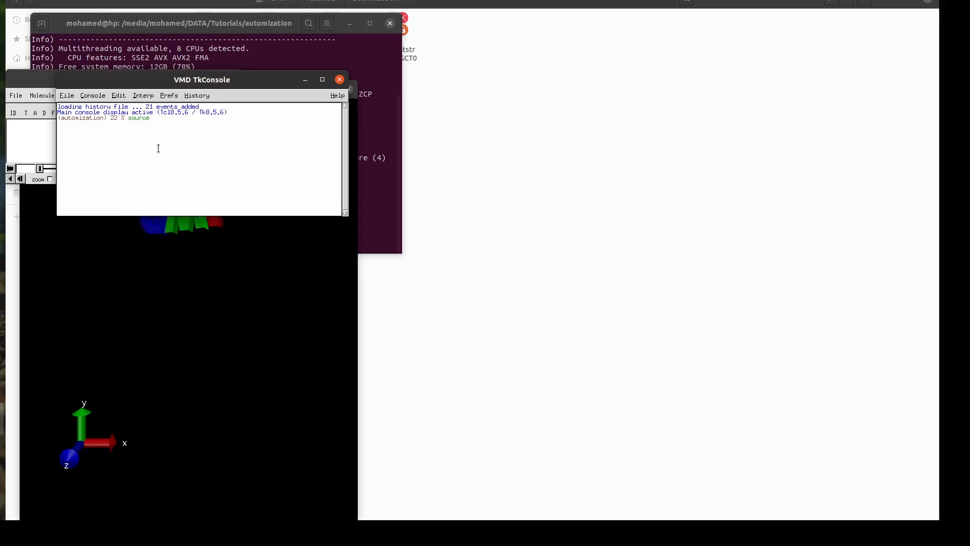
text(Auto.tcl)
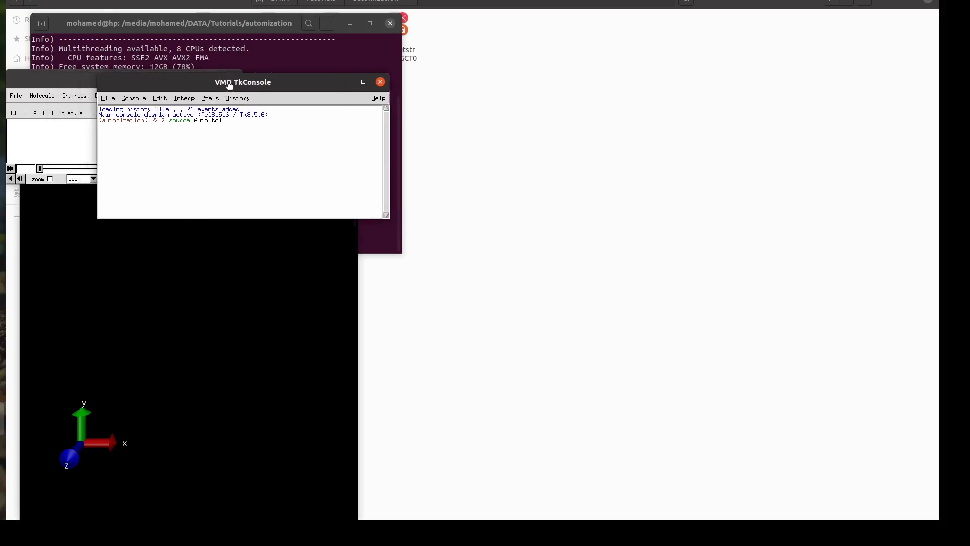
Run the script over all 75 frames, then close the terminal that launched VMD
drag(242, 82, 412, 111)
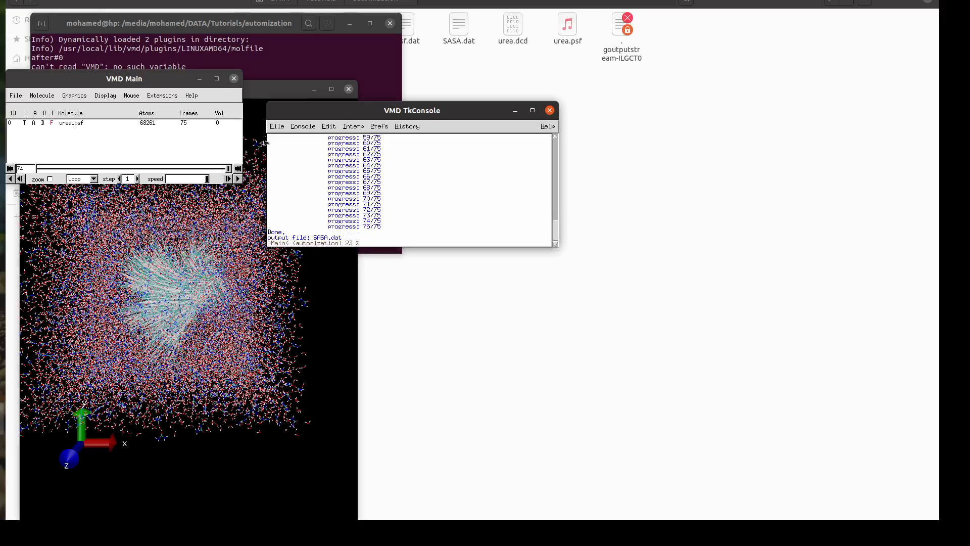
click(389, 23)
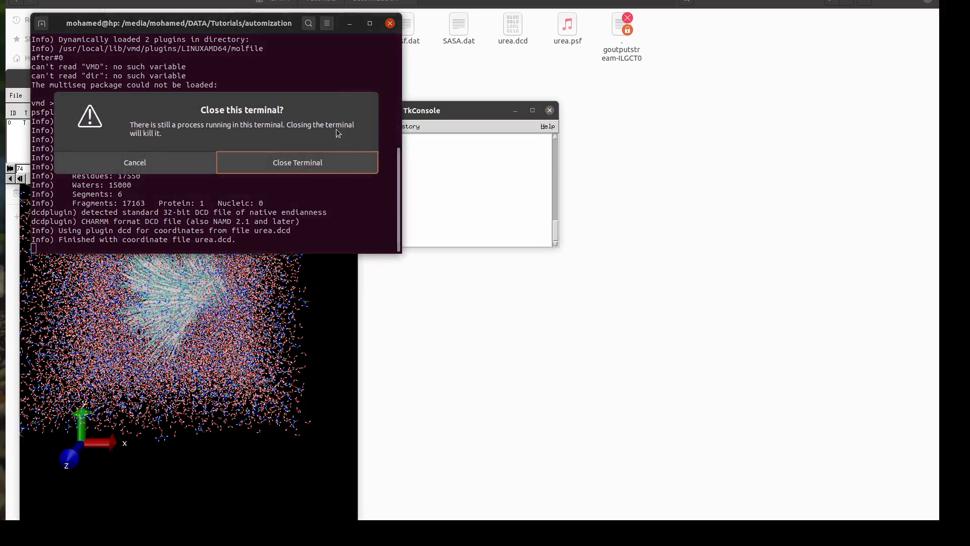
Confirm ending VMD and browse the folder's new rmsd, rmsf, hbonds, SASA outputs and saltbridges folder
click(297, 161)
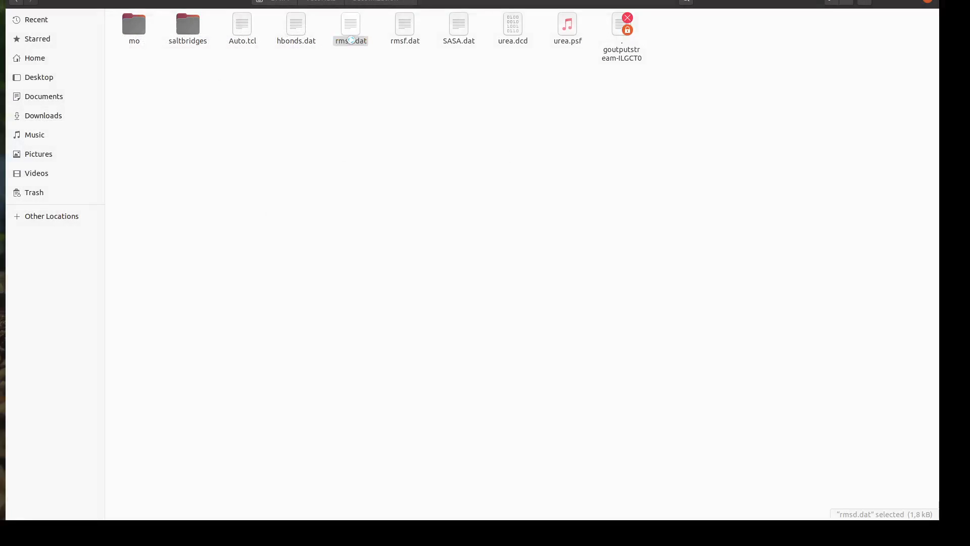
double_click(351, 28)
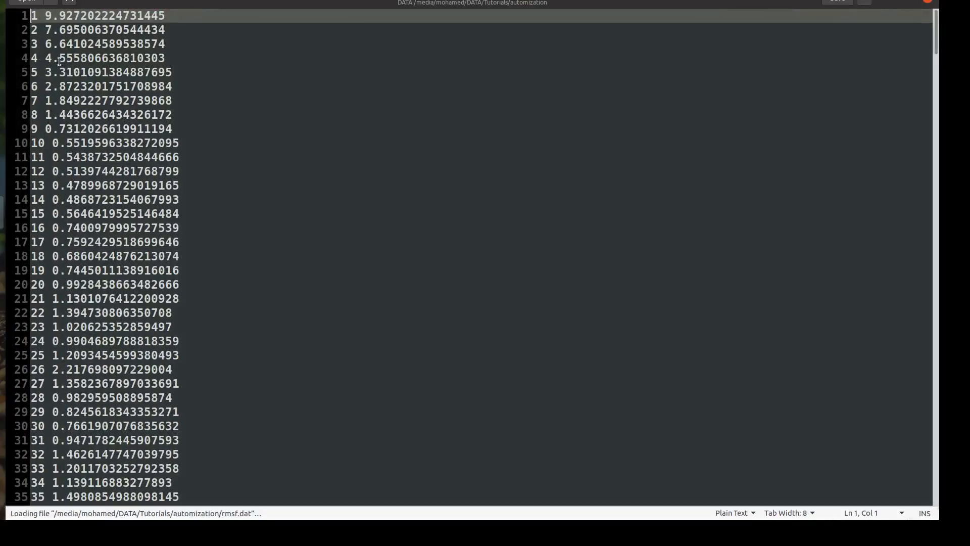
scroll(down, 3)
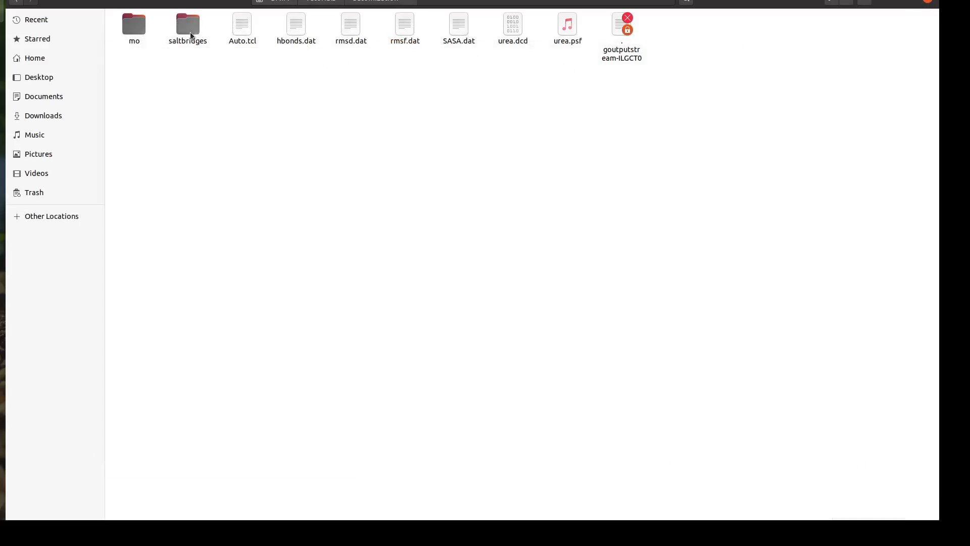
click(188, 24)
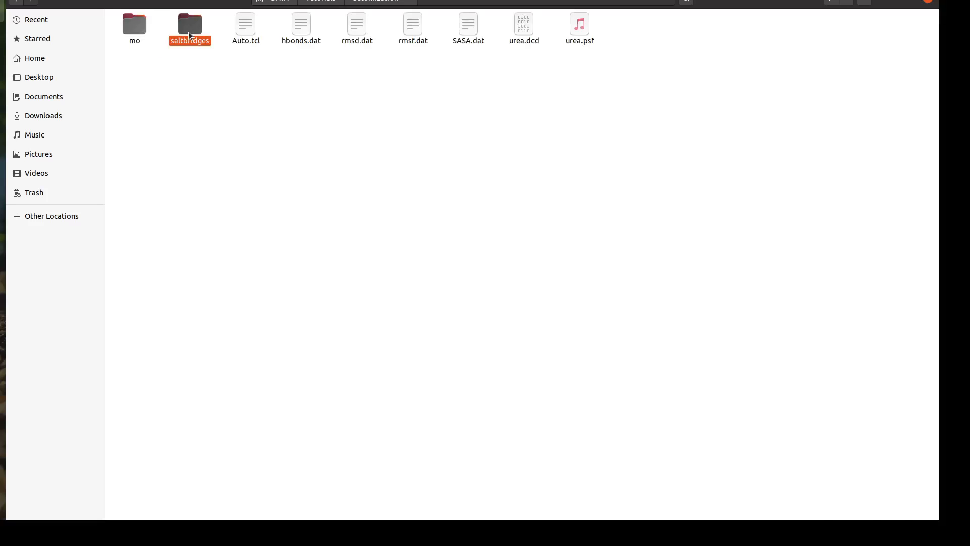
click(190, 23)
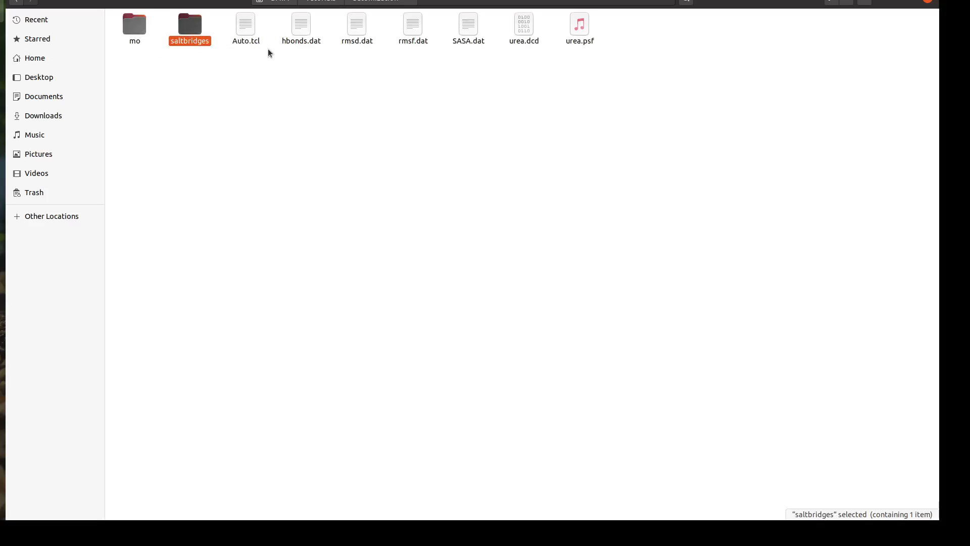
mouse_move(396, 62)
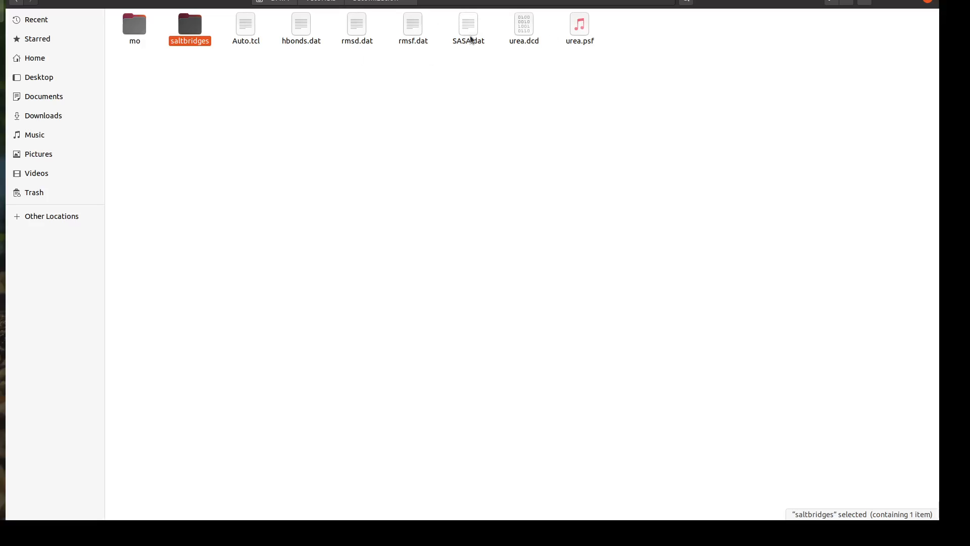
Open hbonds.dat in gedit and review its per-frame hydrogen-bond counts (0 82, 1 72, 2 56...)
double_click(301, 24)
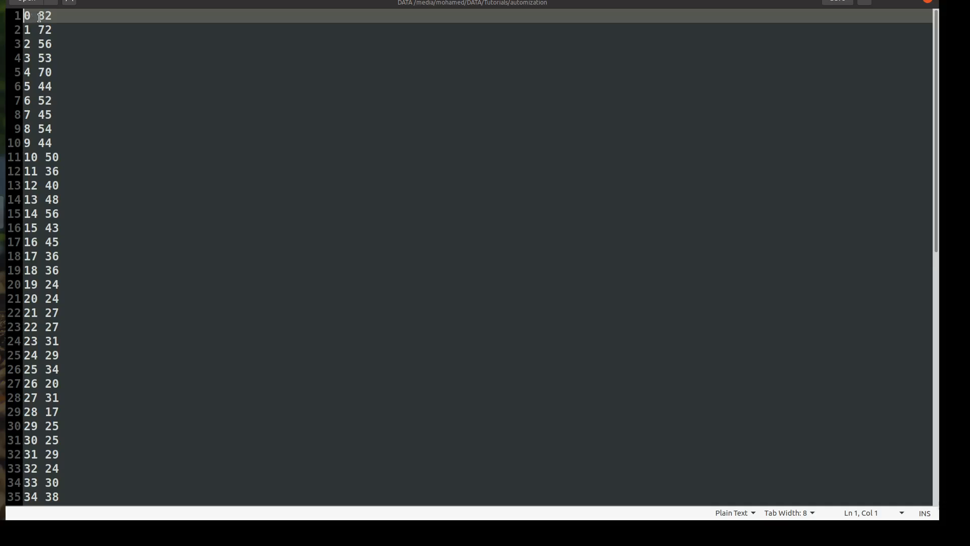
mouse_move(39, 44)
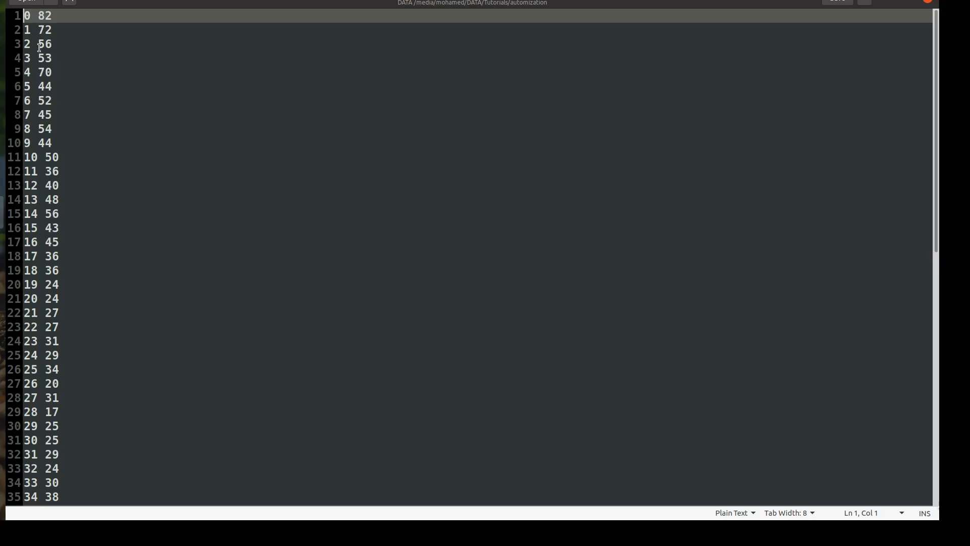
scroll(down, 3)
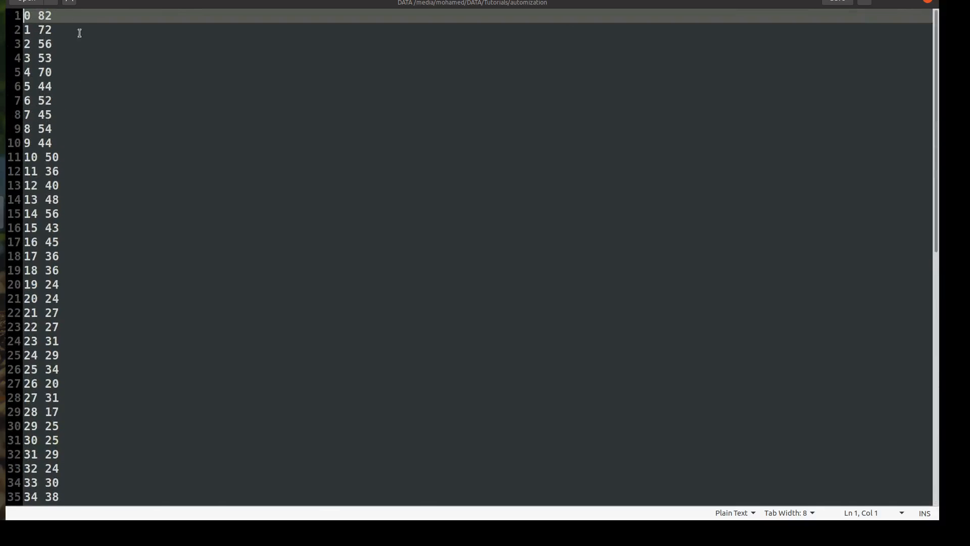
mouse_move(49, 31)
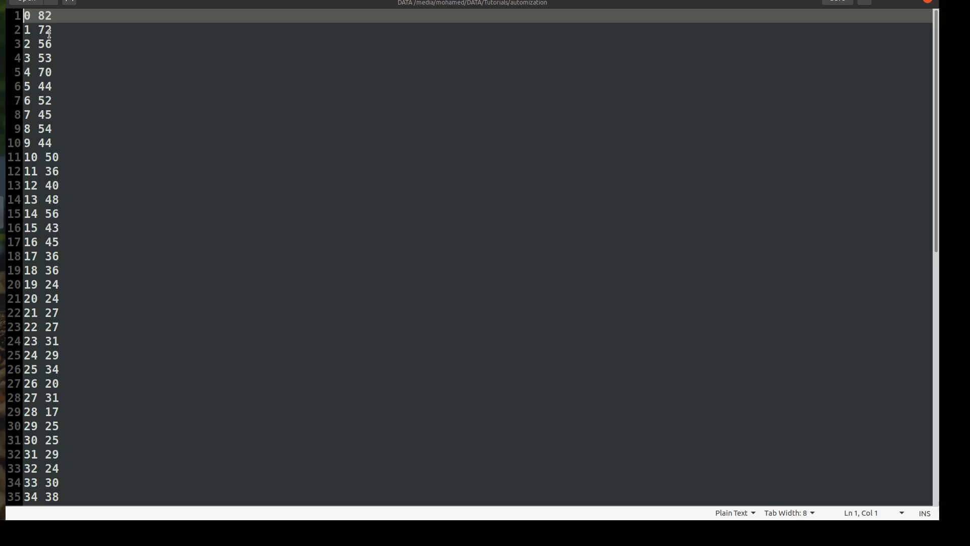
mouse_move(53, 32)
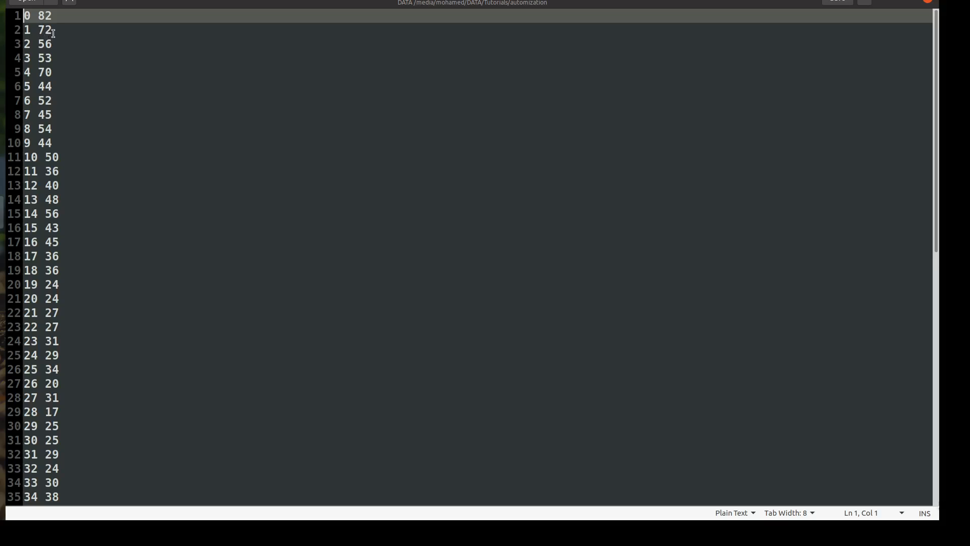
mouse_move(55, 253)
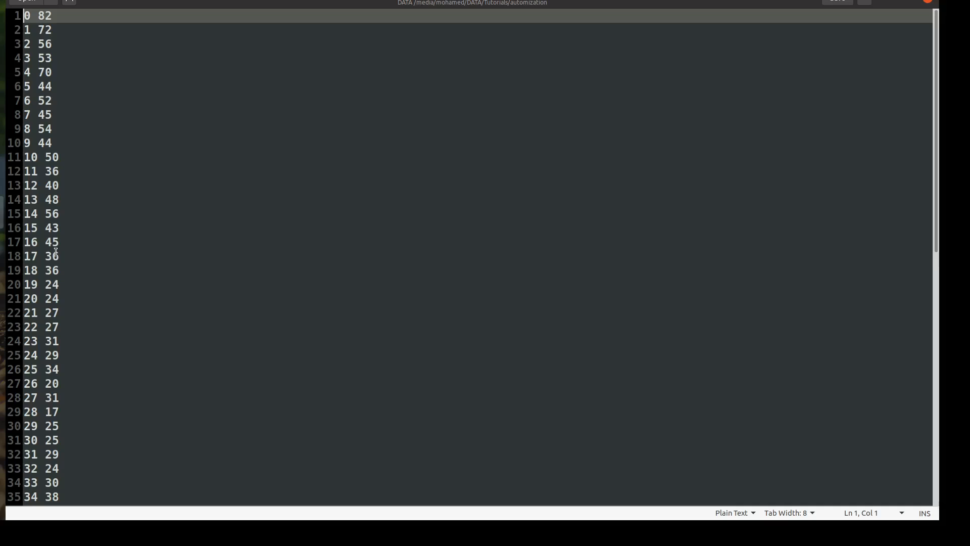
mouse_move(72, 126)
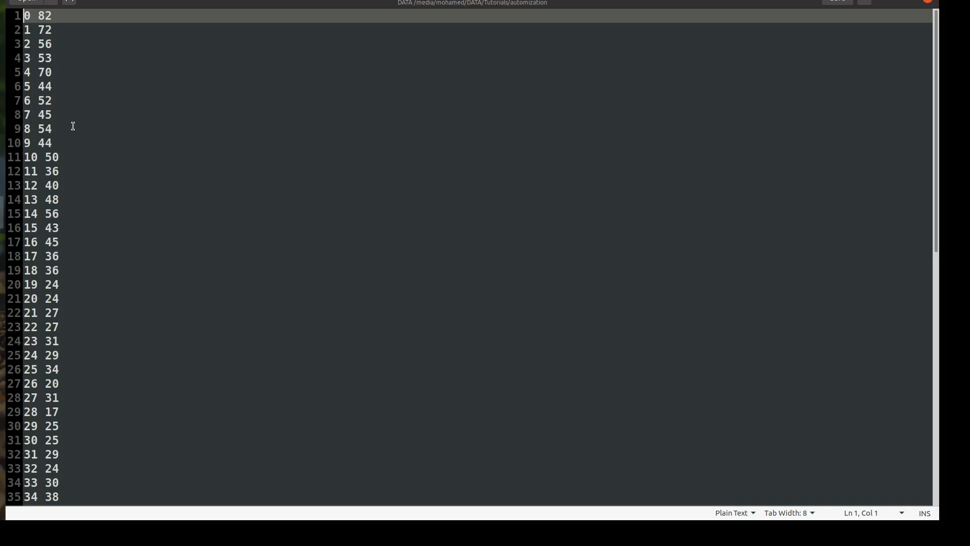
mouse_move(875, 10)
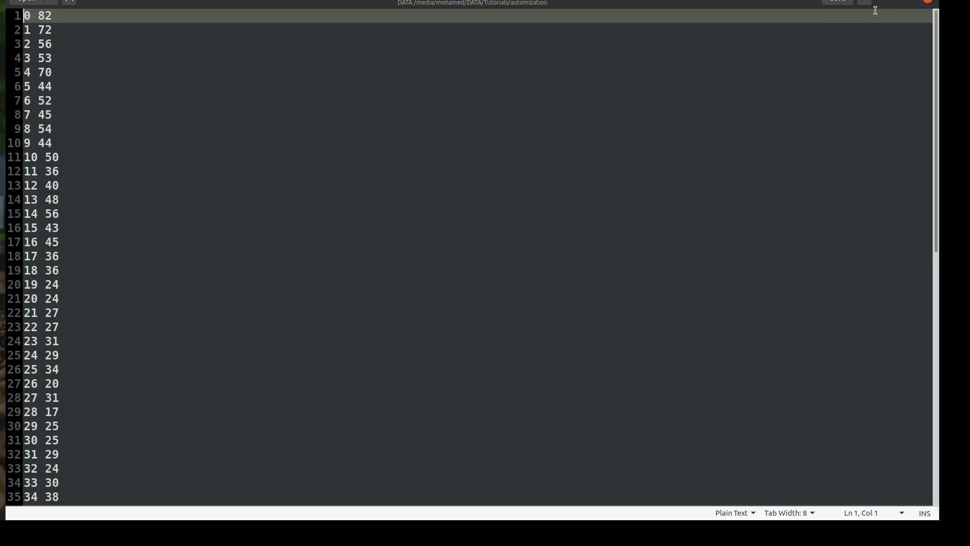
mouse_move(892, 5)
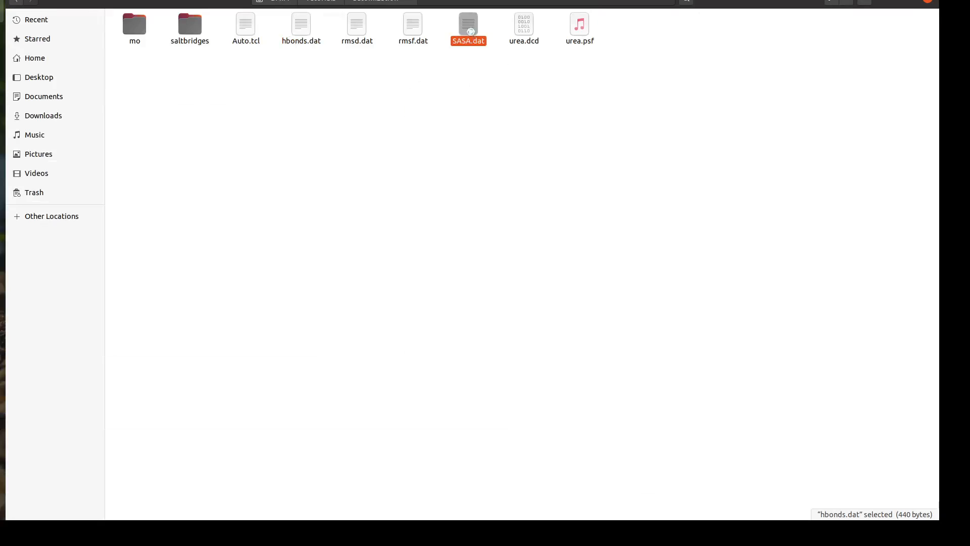
Open SASA.dat in a second gedit tab and review its per-frame surface areas starting 0 17653.318
double_click(468, 25)
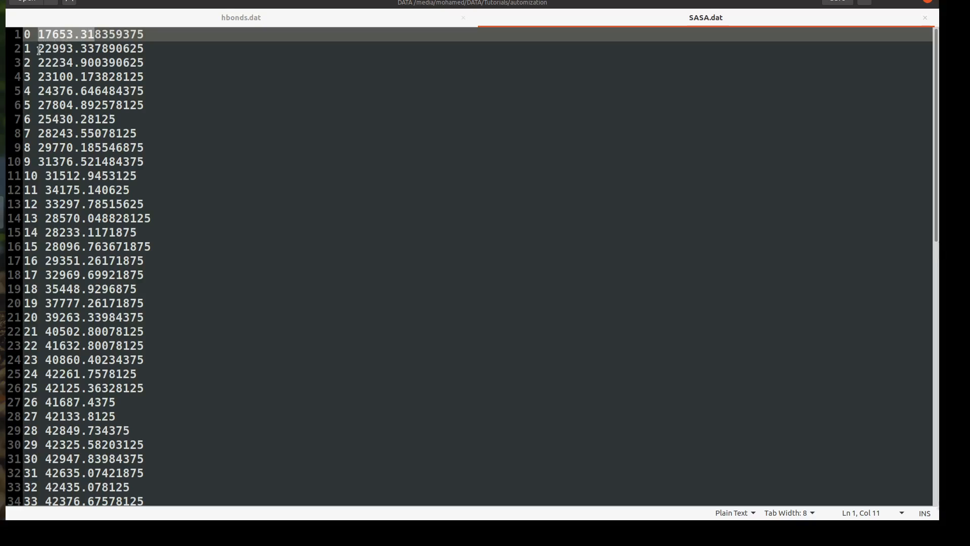
click(69, 49)
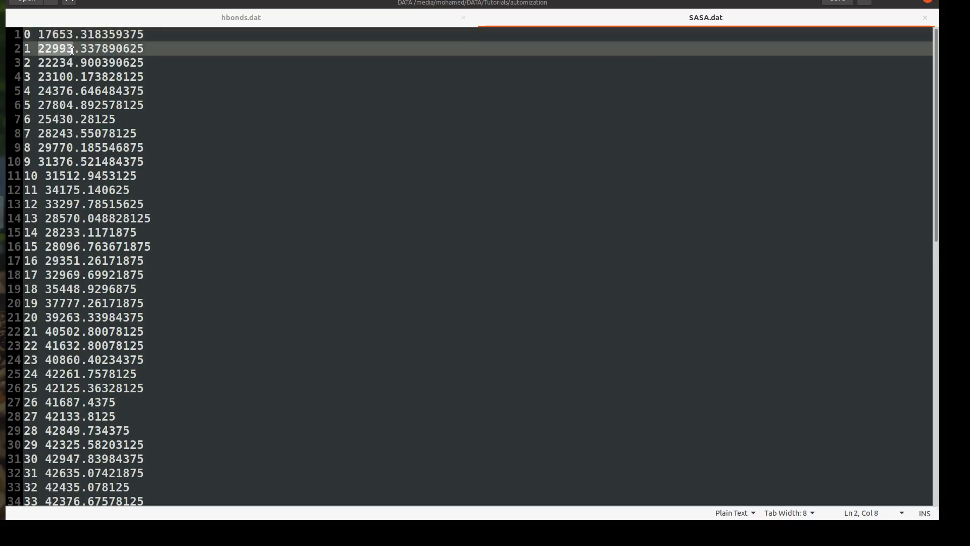
scroll(down, 3)
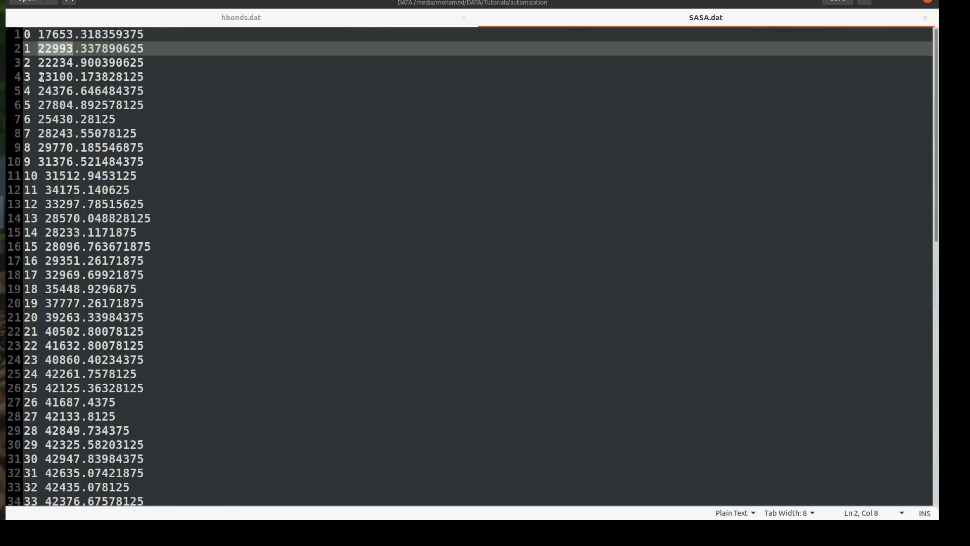
scroll(down, 3)
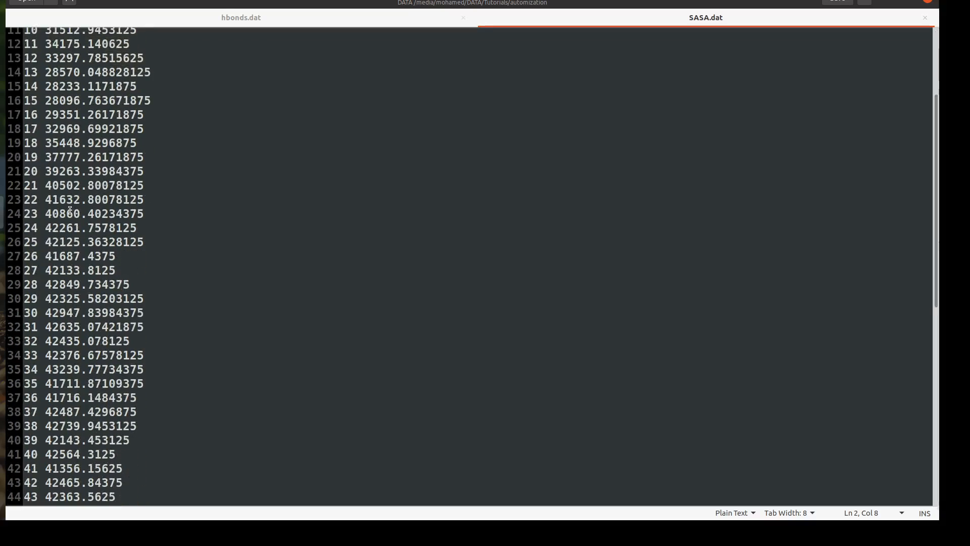
scroll(down, 3)
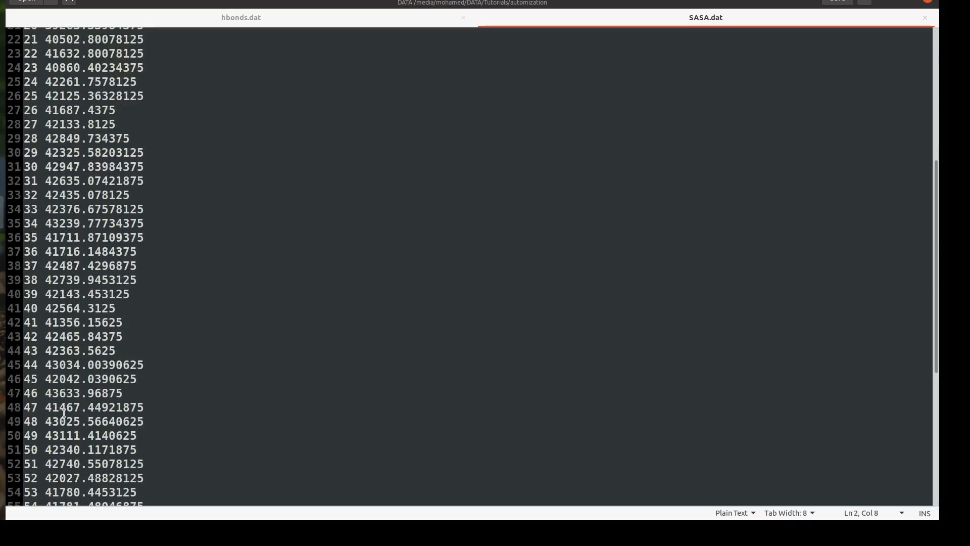
scroll(down, 3)
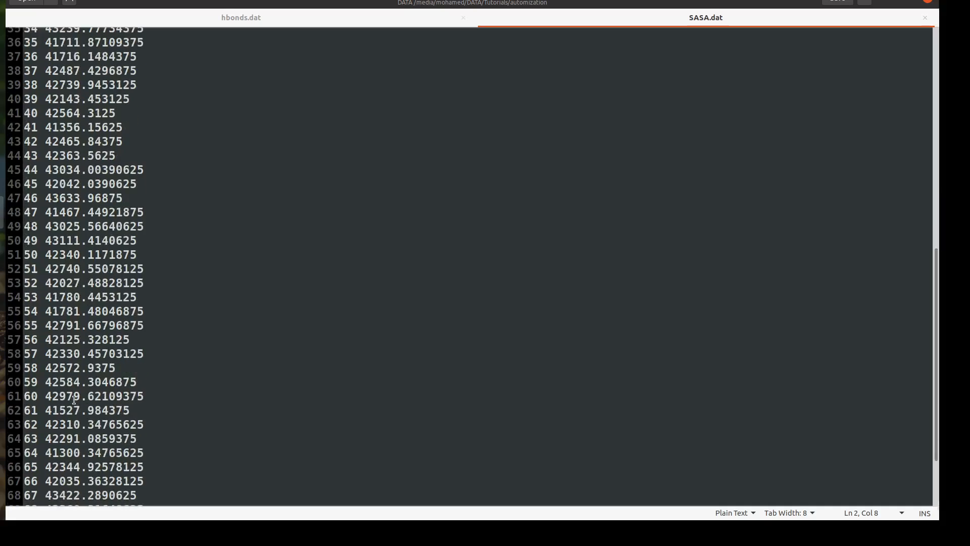
mouse_move(152, 440)
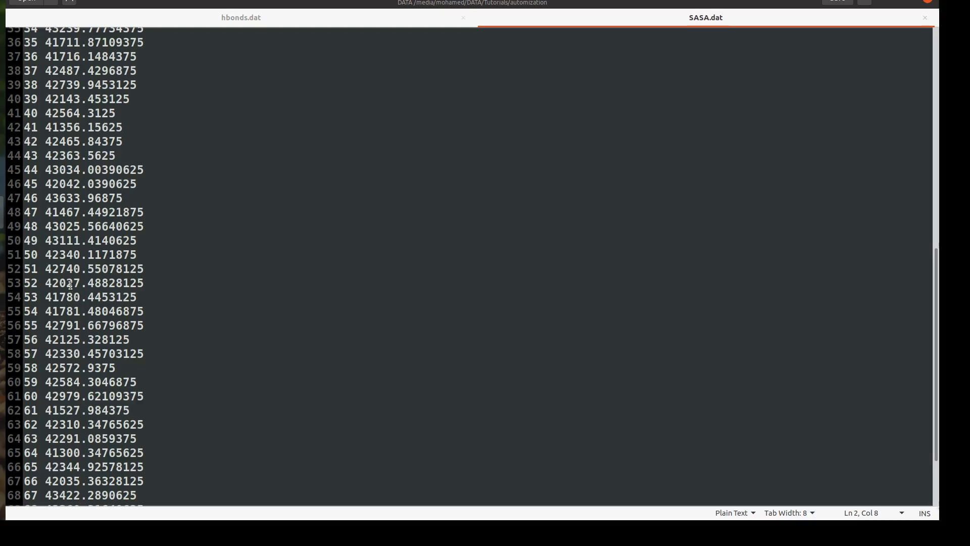
mouse_move(84, 231)
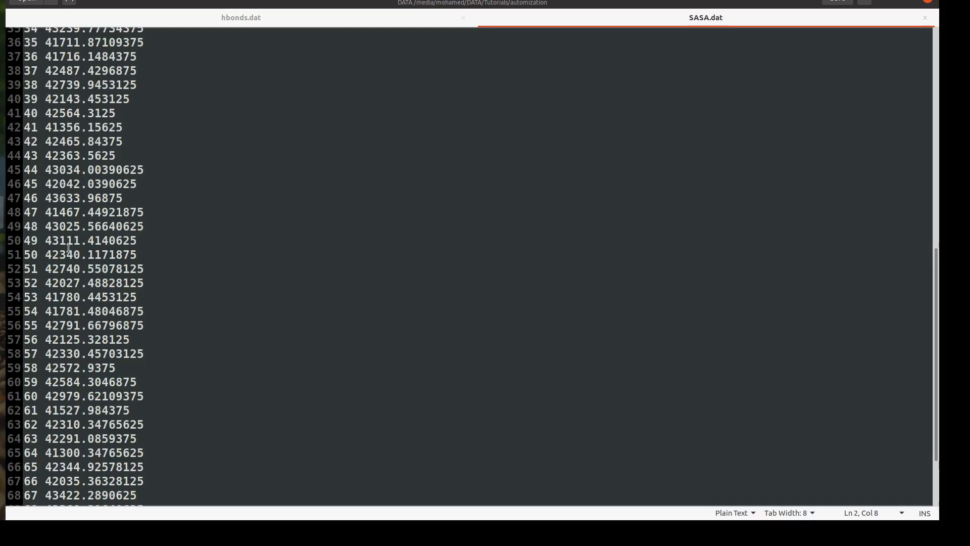
scroll(down, 3)
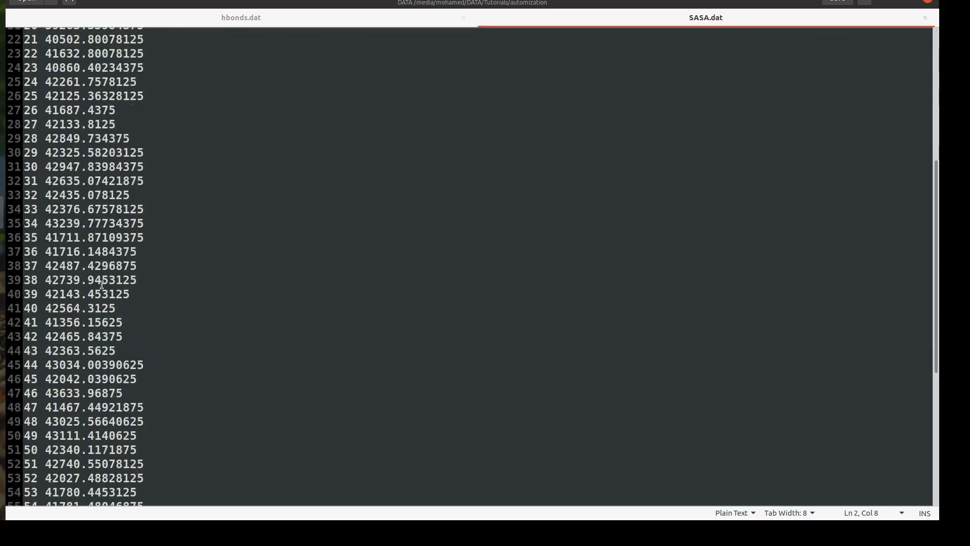
mouse_move(589, 334)
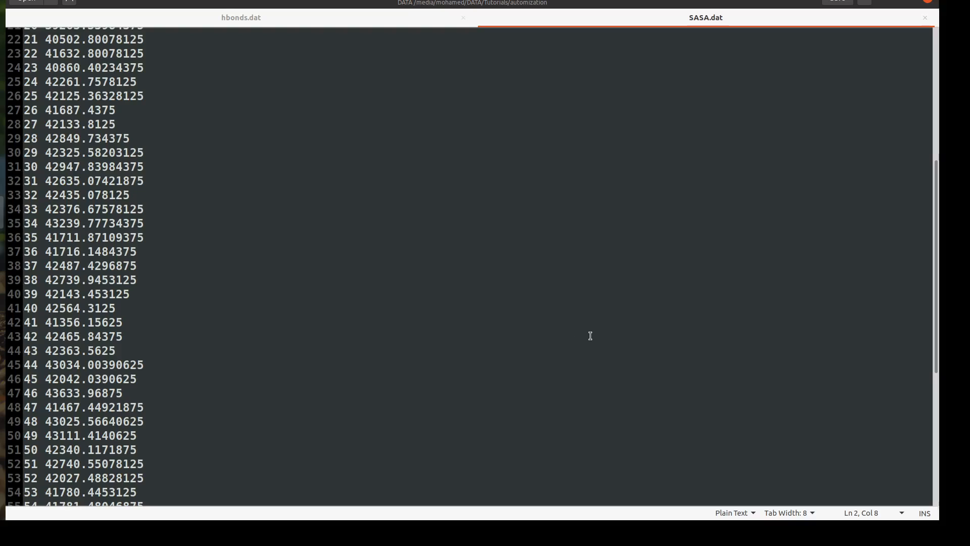
mouse_move(889, 3)
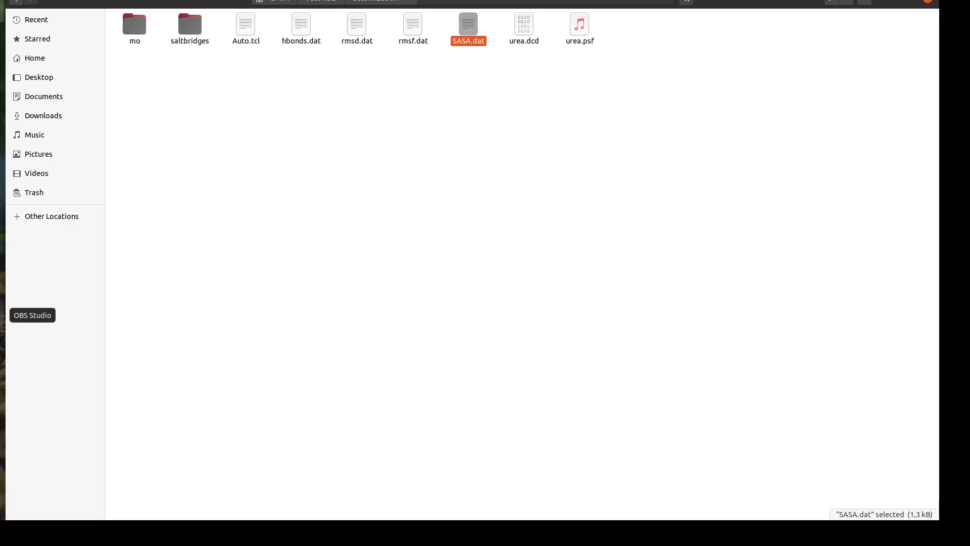
Return from gedit to the Files folder listing with the output files
click(32, 315)
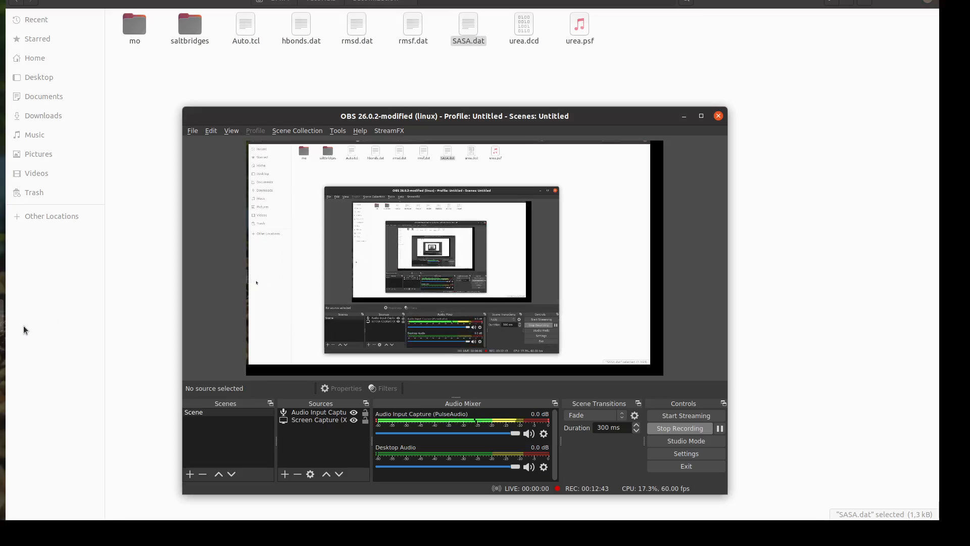